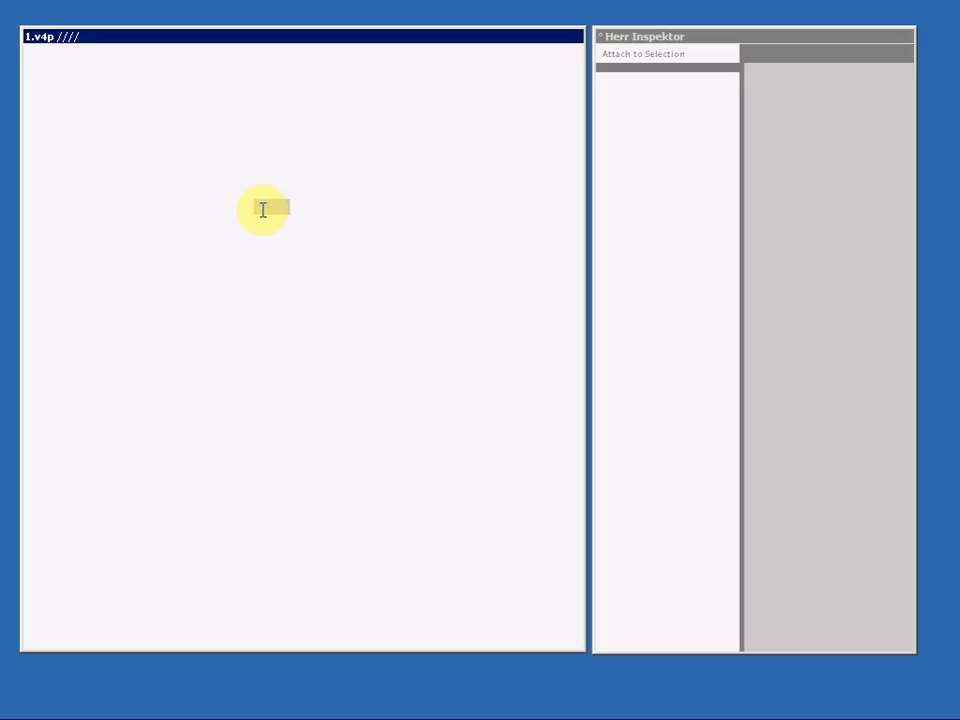
Add an HSV (Color Join) node with a value box feeding its hue.
{"action": "type", "text": "hsv"}
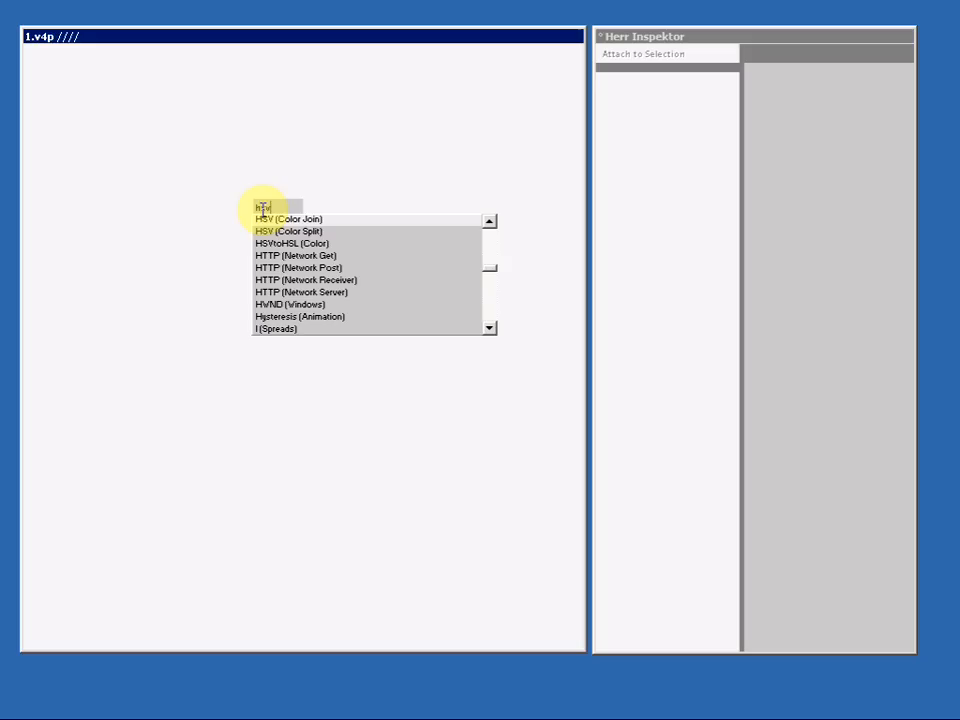
{"action": "mouse_move", "coordinate": [312, 228]}
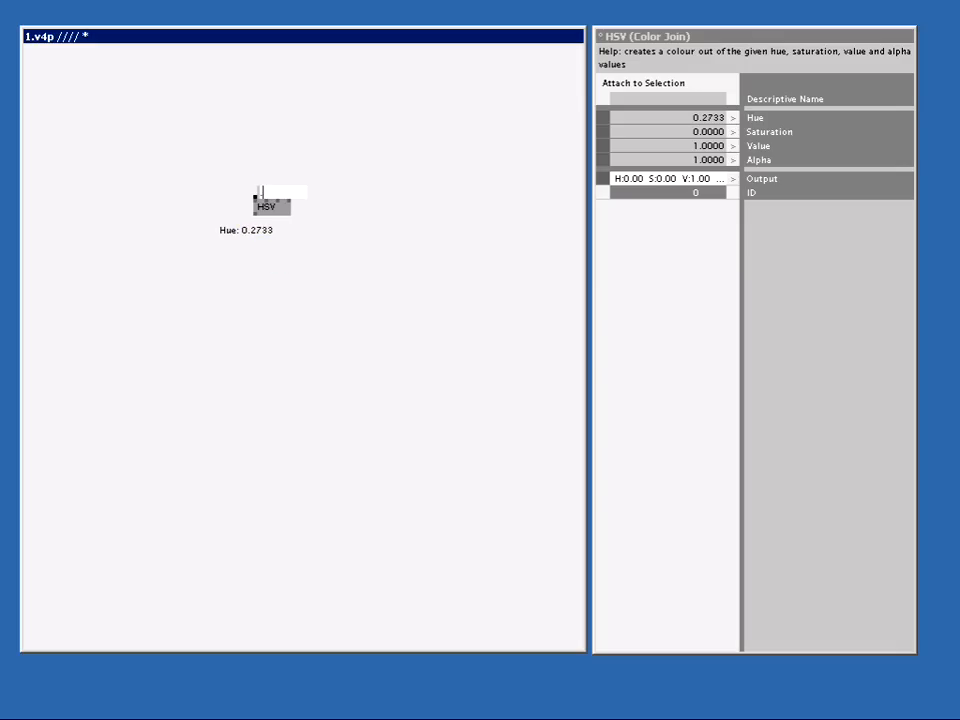
{"action": "type", "text": "5"}
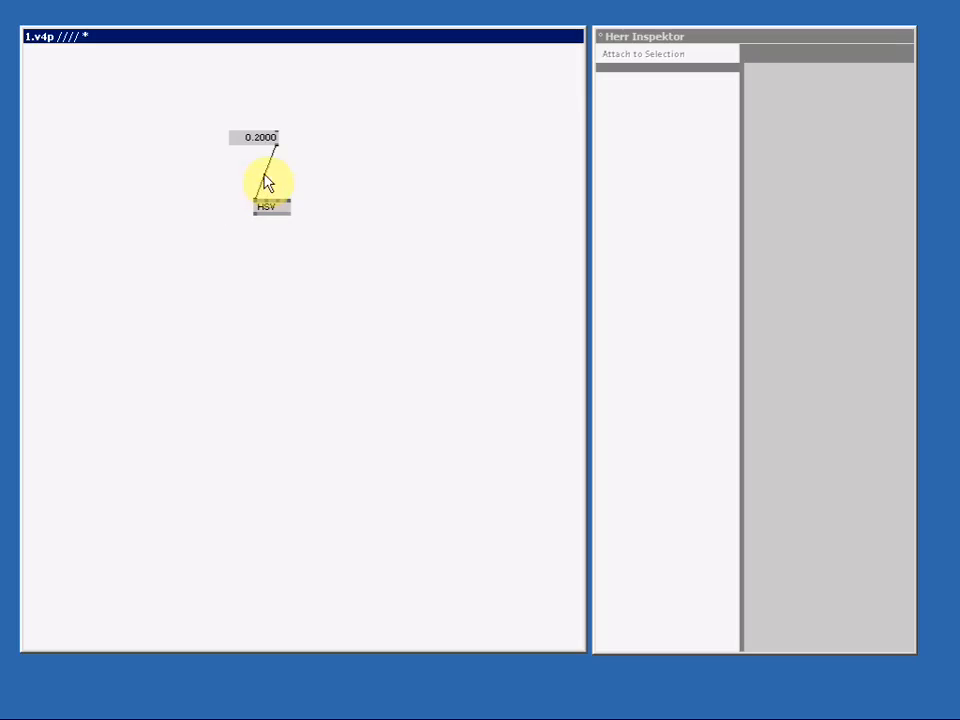
{"action": "mouse_move", "coordinate": [264, 144]}
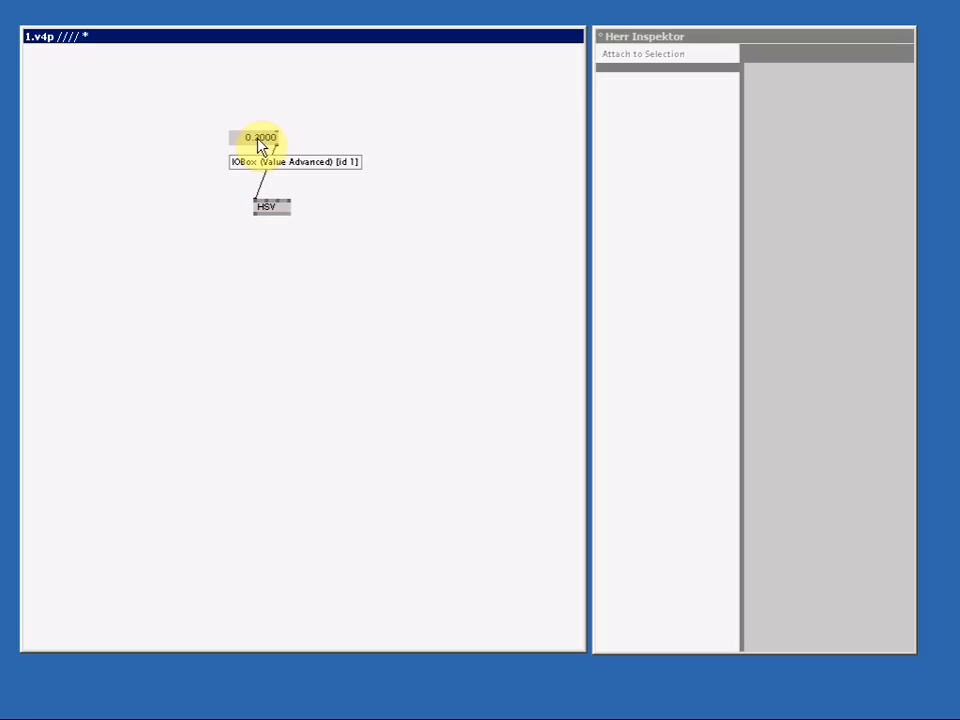
{"action": "mouse_move", "coordinate": [160, 142]}
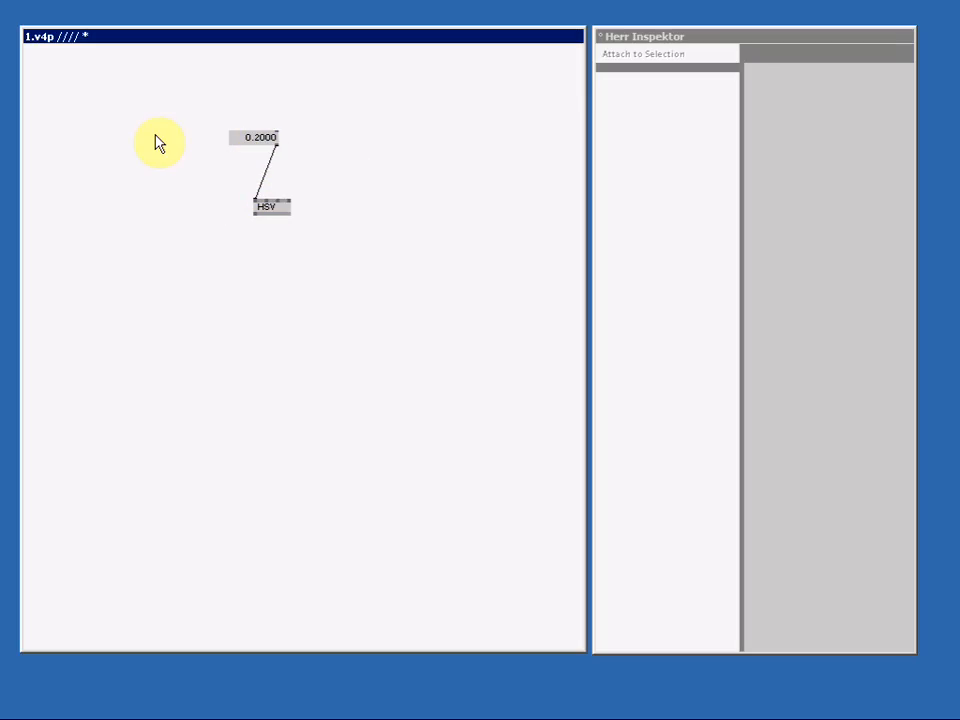
Add a LinearSpread of 20 values and wire it into the HSV hue.
{"action": "double_click", "coordinate": [158, 144]}
{"action": "type", "text": "LinearSpread"}
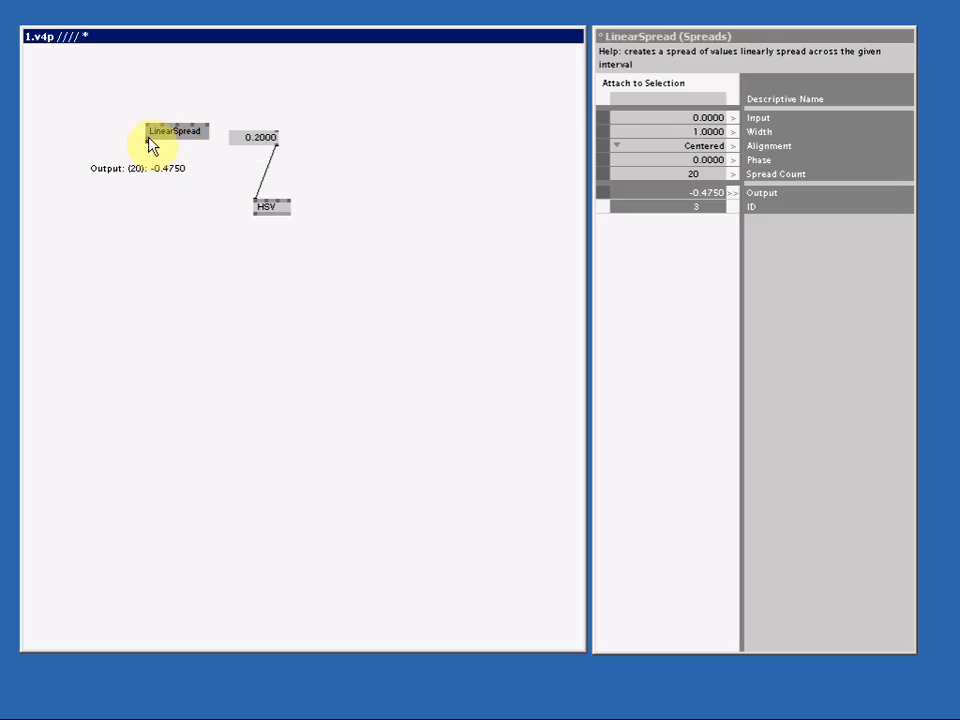
{"action": "left_click", "coordinate": [266, 206]}
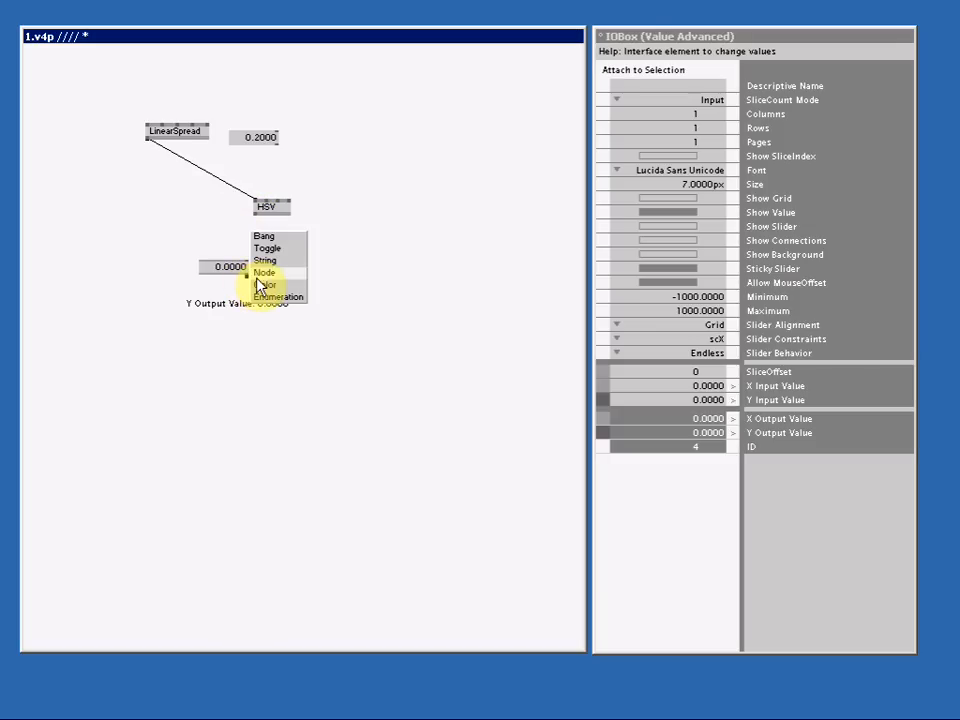
Make the box a 20-row color box on the HSV output and shift its hues toward blue-cyan.
{"action": "left_click", "coordinate": [268, 284]}
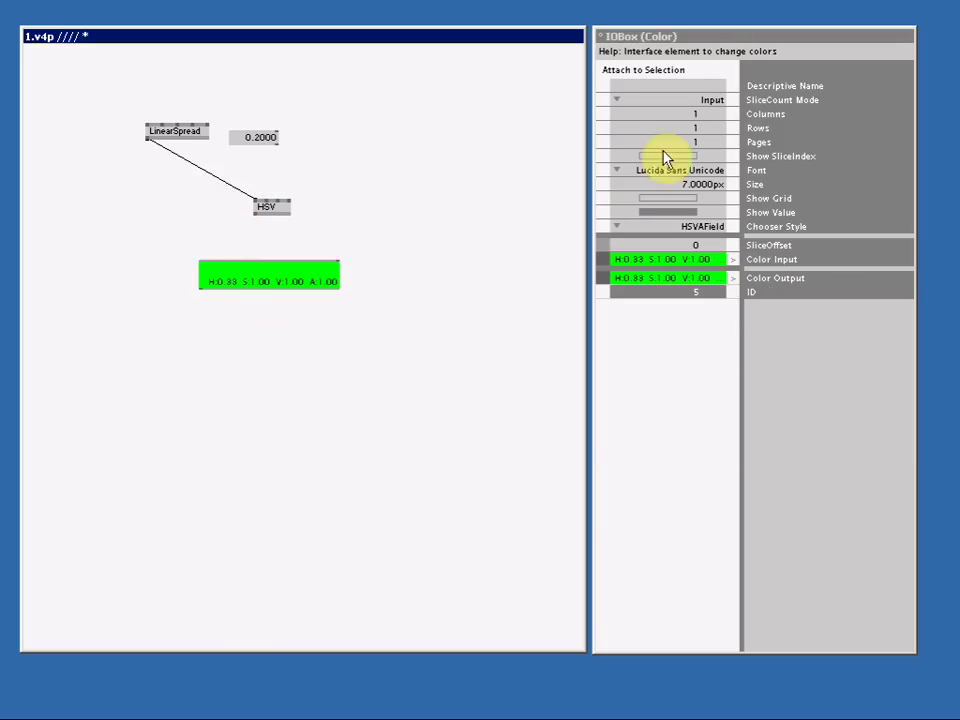
{"action": "left_click", "coordinate": [664, 128]}
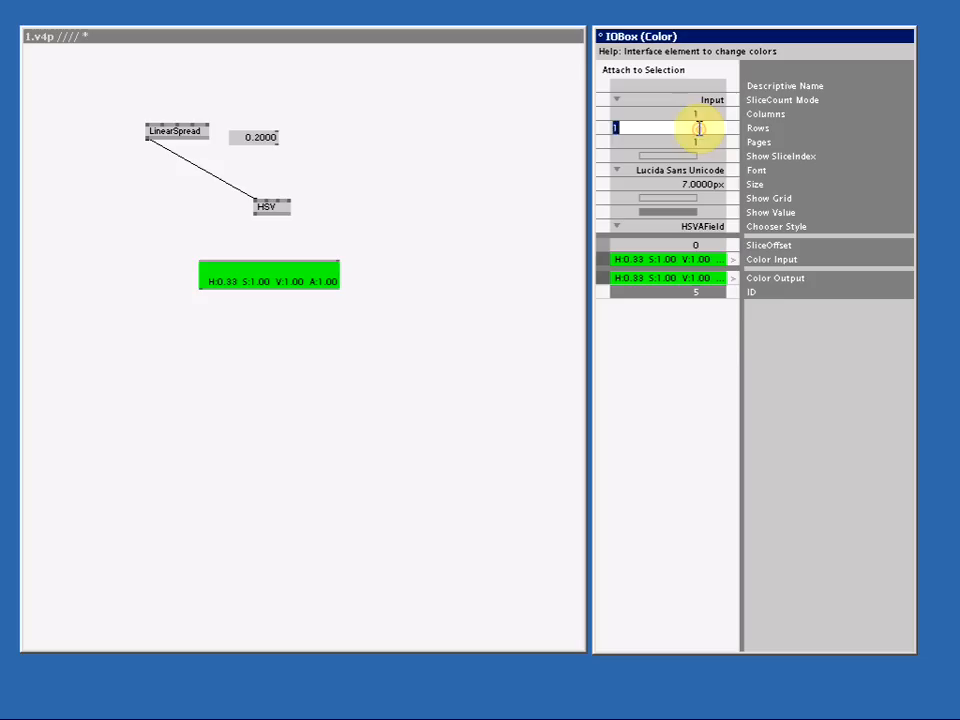
{"action": "type", "text": "20"}
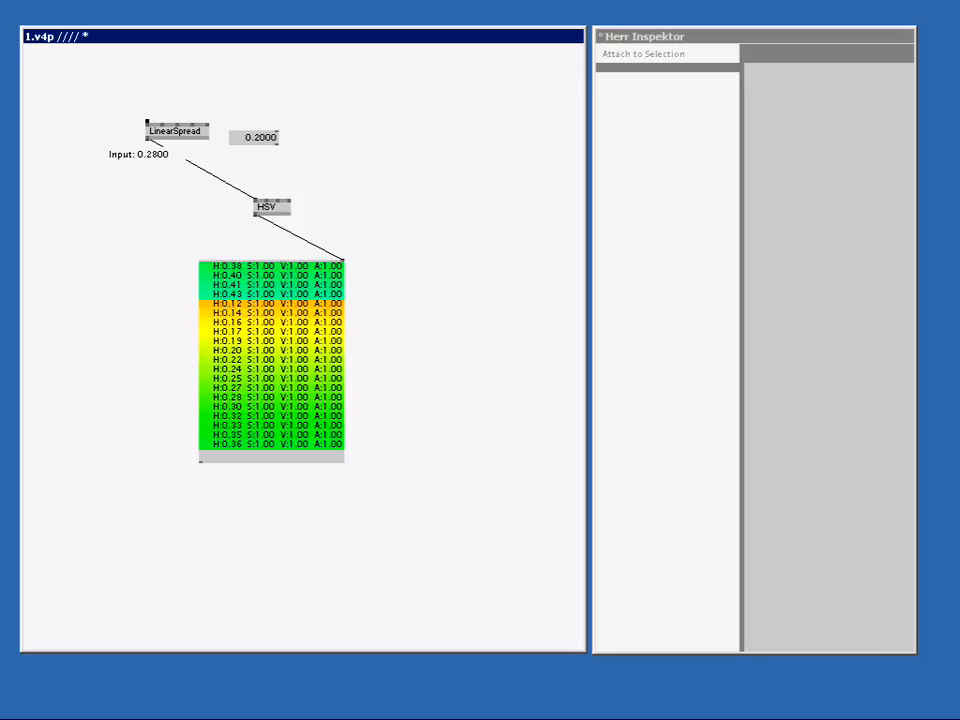
{"action": "left_click_drag", "start_coordinate": [148, 128], "coordinate": [148, 140]}
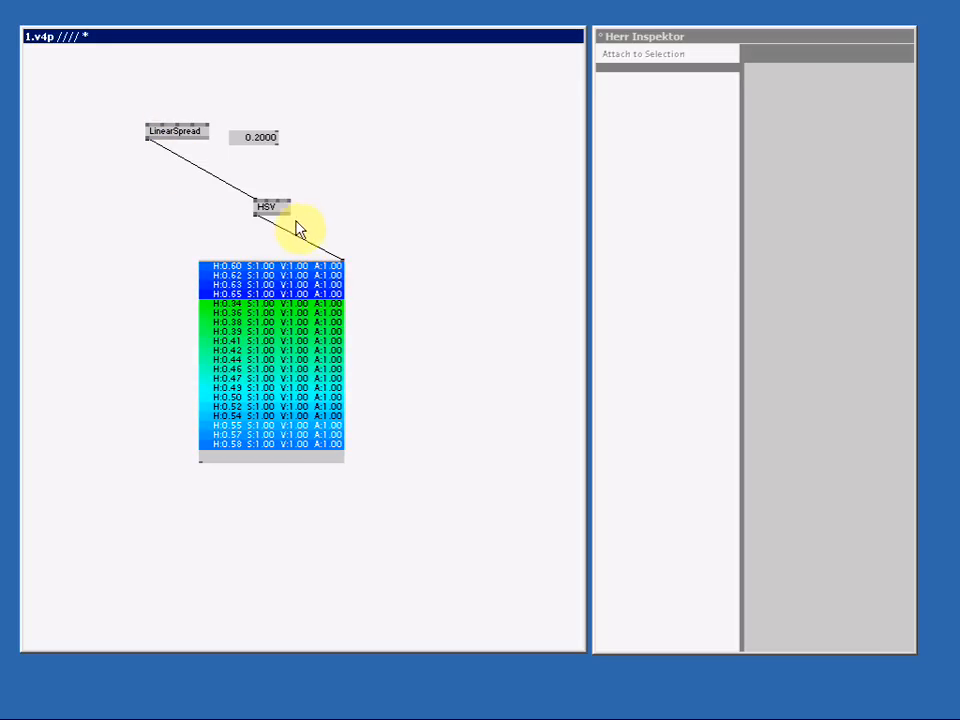
{"action": "mouse_move", "coordinate": [412, 212]}
{"action": "type", "text": "hsl"}
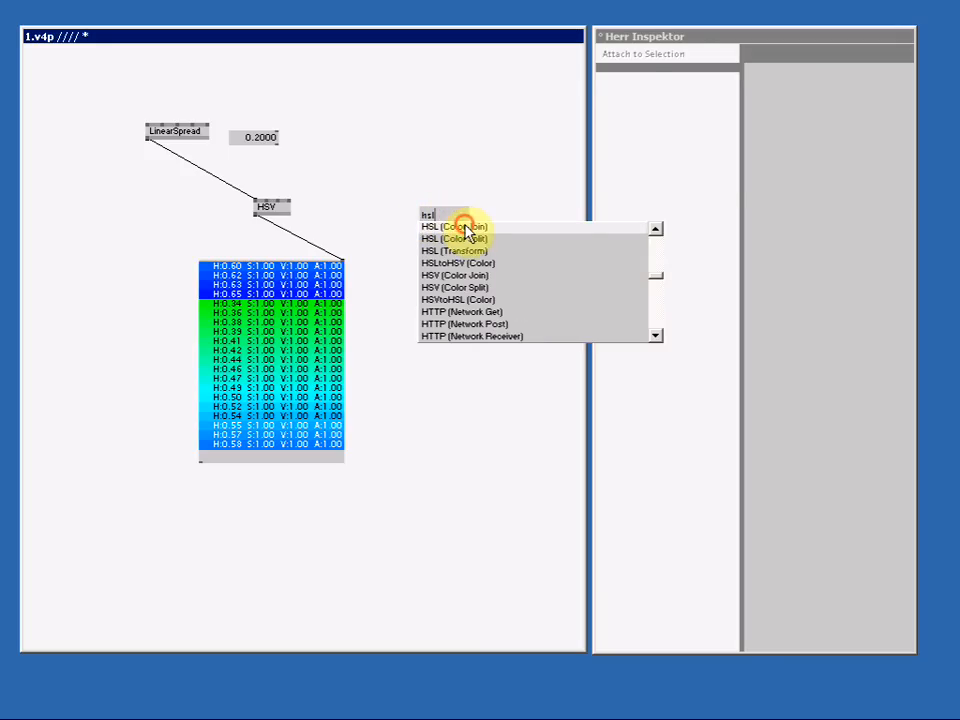
Add an HSL (Color Join) node fed by the LinearSpread output.
{"action": "left_click", "coordinate": [452, 226]}
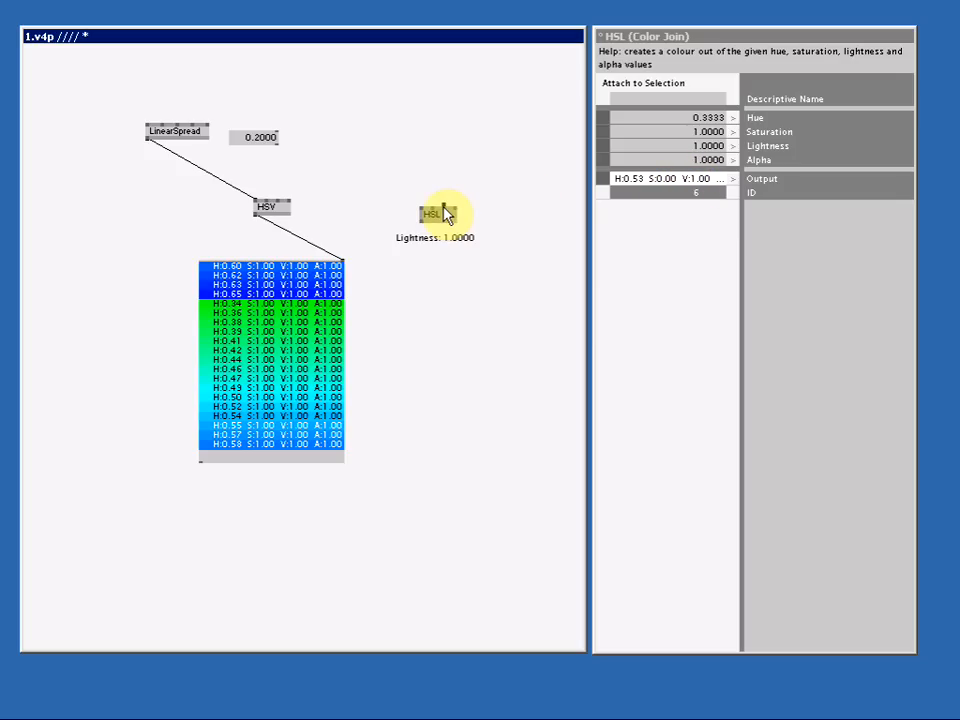
{"action": "mouse_move", "coordinate": [444, 212]}
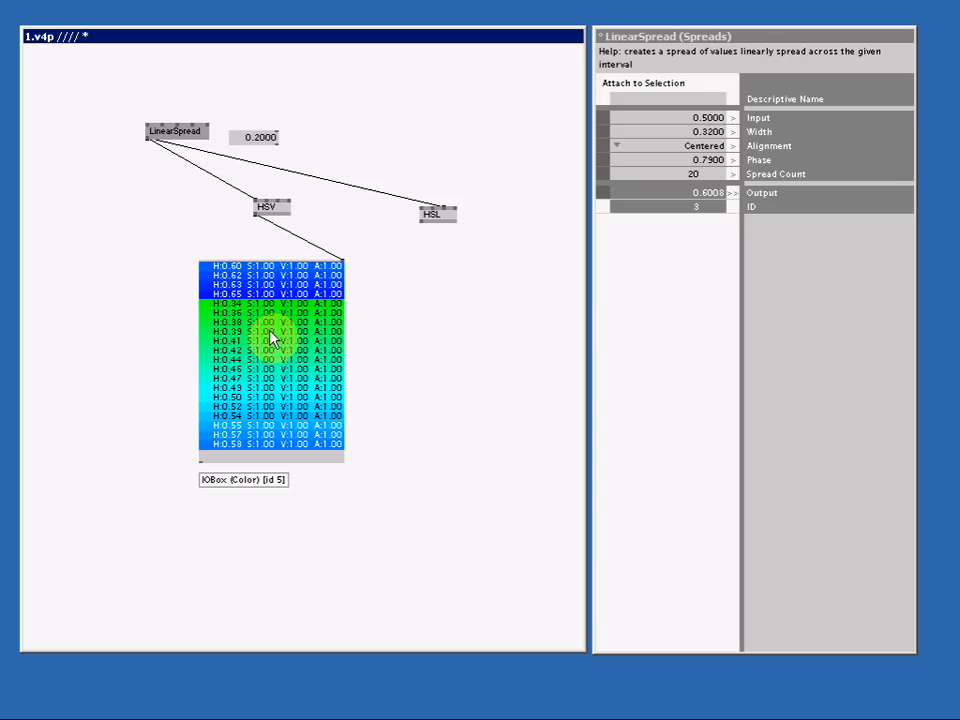
Duplicate the color box for the HSL output and widen LinearSpread to a full hue range.
{"action": "left_click", "coordinate": [272, 340]}
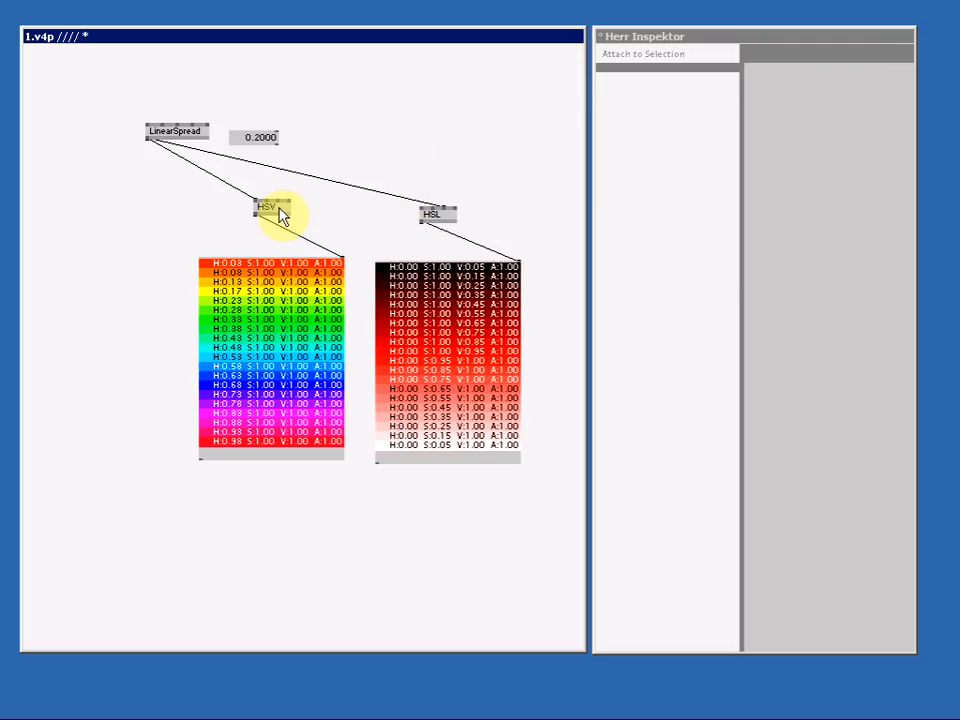
{"action": "mouse_move", "coordinate": [452, 222]}
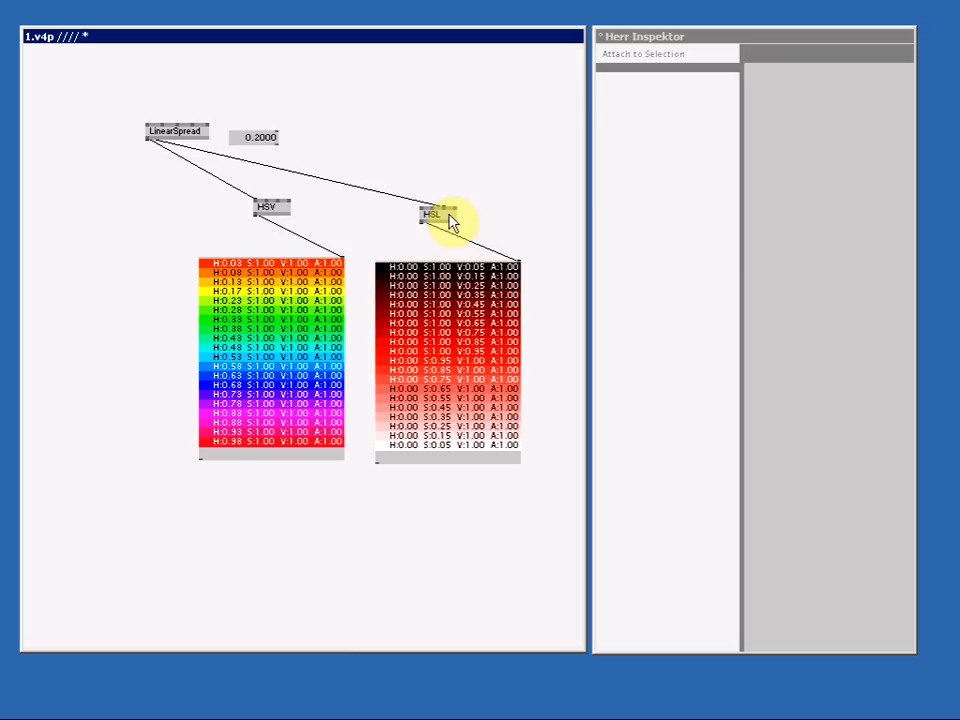
{"action": "mouse_move", "coordinate": [450, 218]}
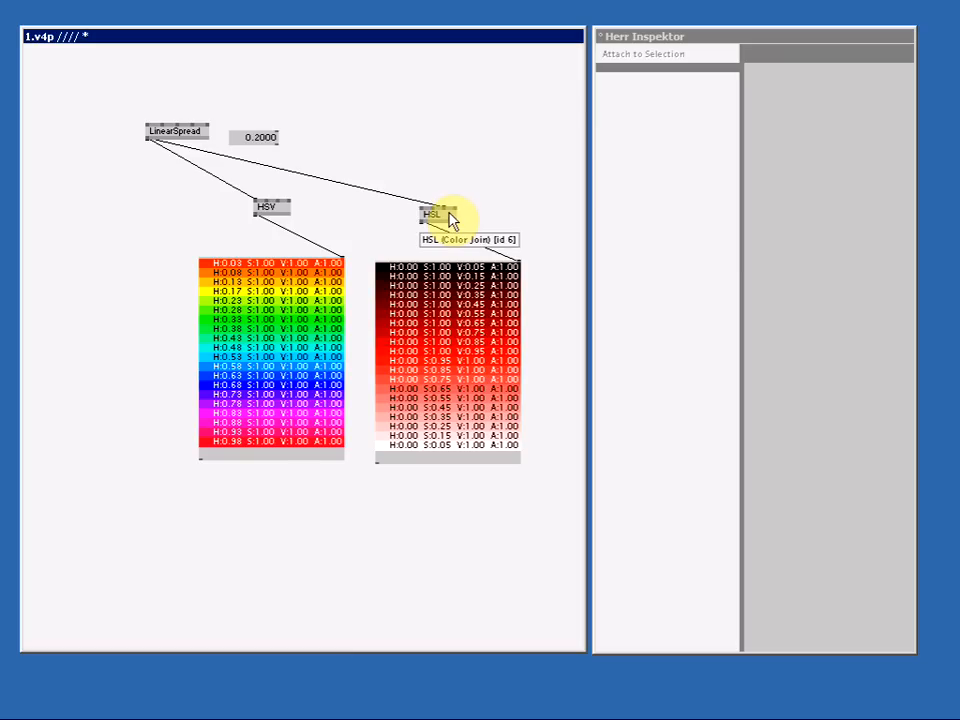
{"action": "mouse_move", "coordinate": [486, 212]}
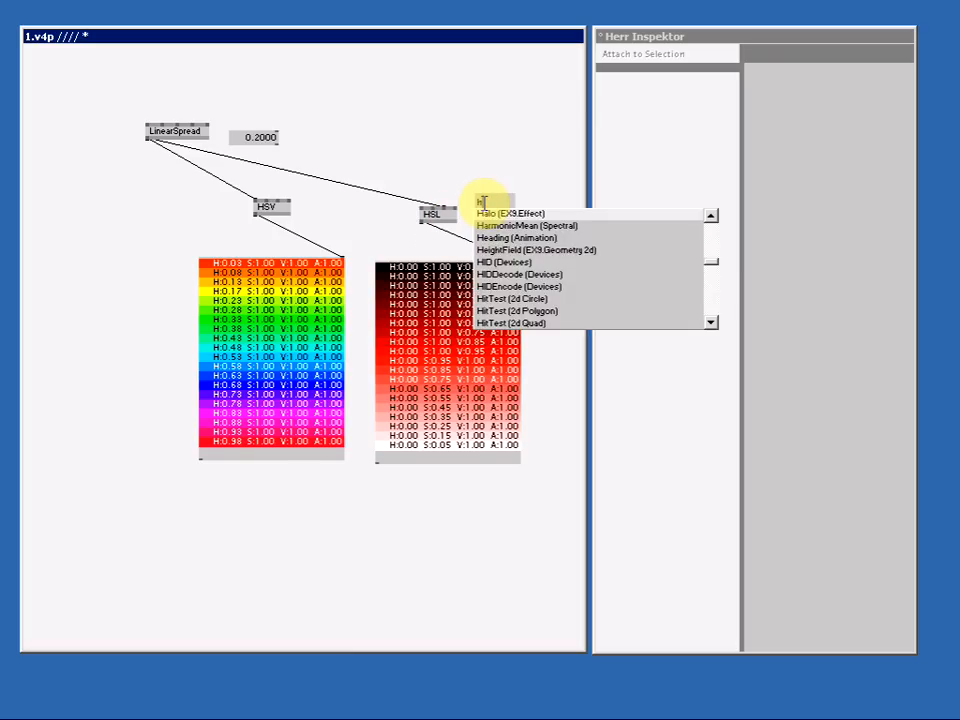
Add HSVtoHSL and HSLtoHSV conversion nodes beside the HSL node.
{"action": "type", "text": "hsv"}
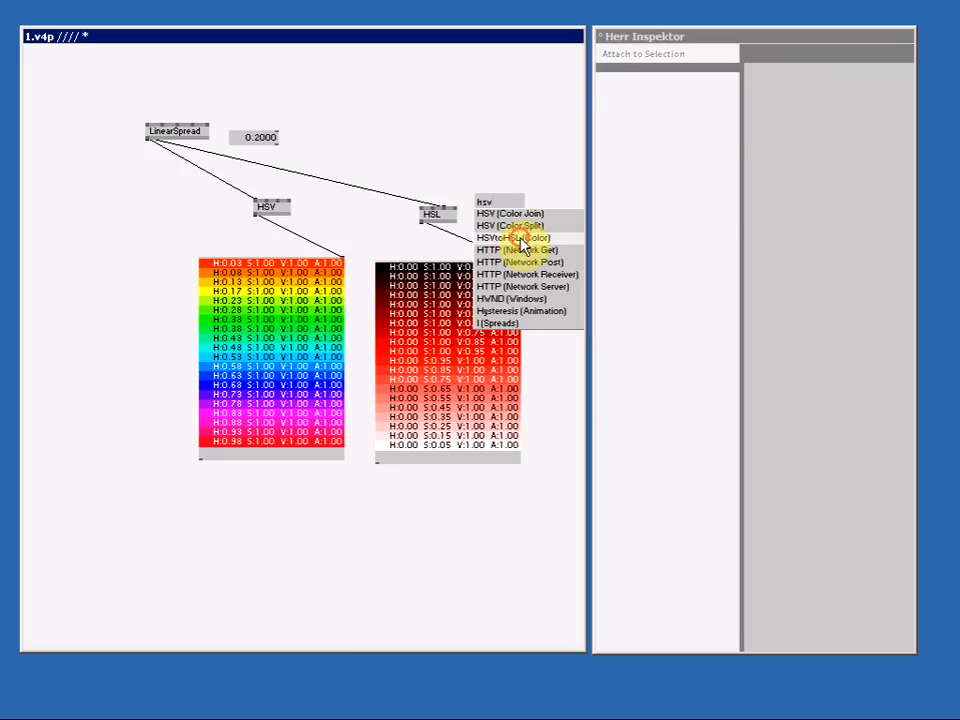
{"action": "left_click", "coordinate": [512, 236]}
{"action": "type", "text": "hsl"}
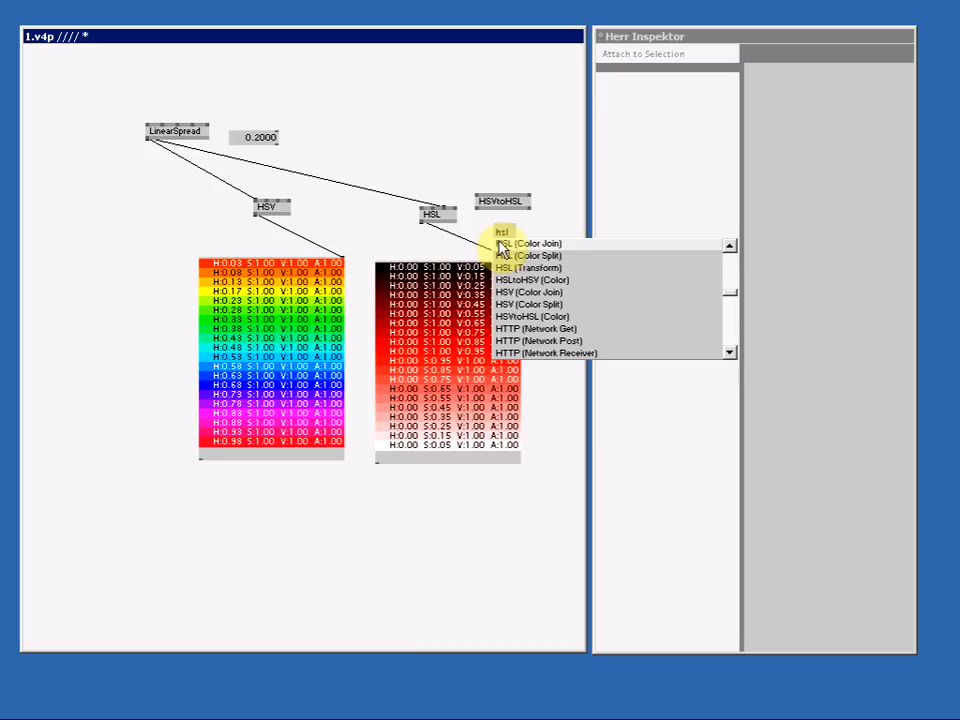
{"action": "left_click", "coordinate": [526, 280]}
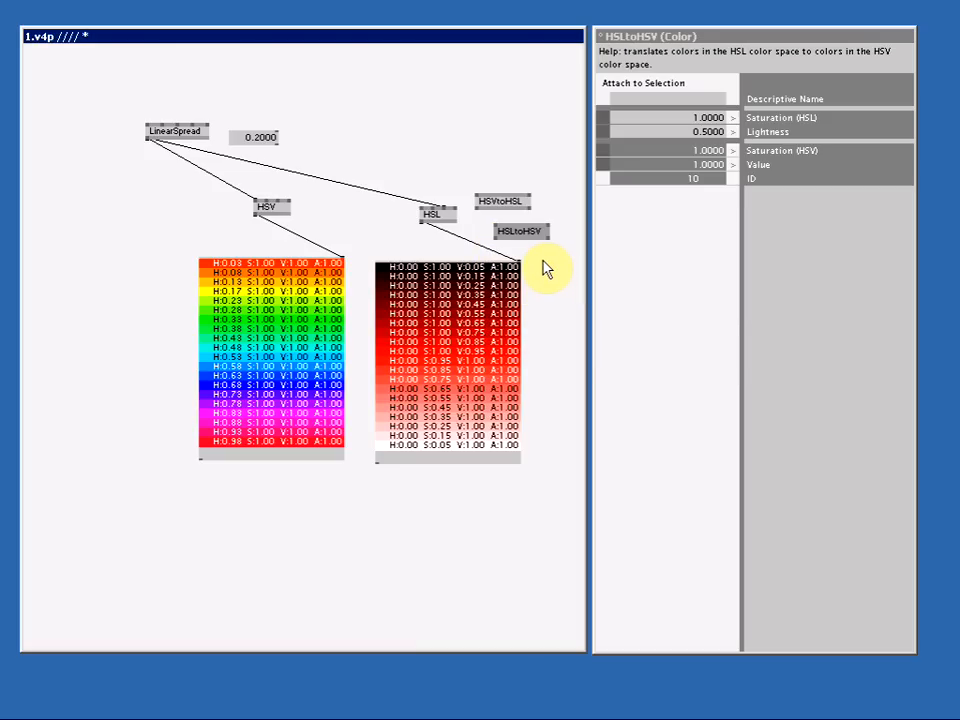
{"action": "mouse_move", "coordinate": [540, 260]}
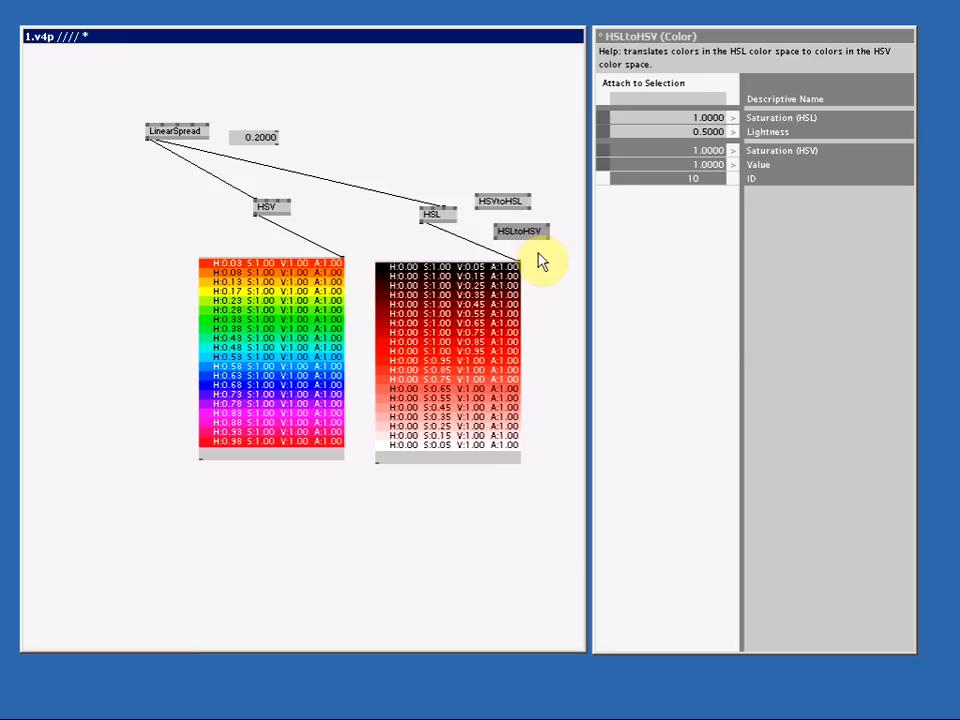
{"action": "mouse_move", "coordinate": [522, 218]}
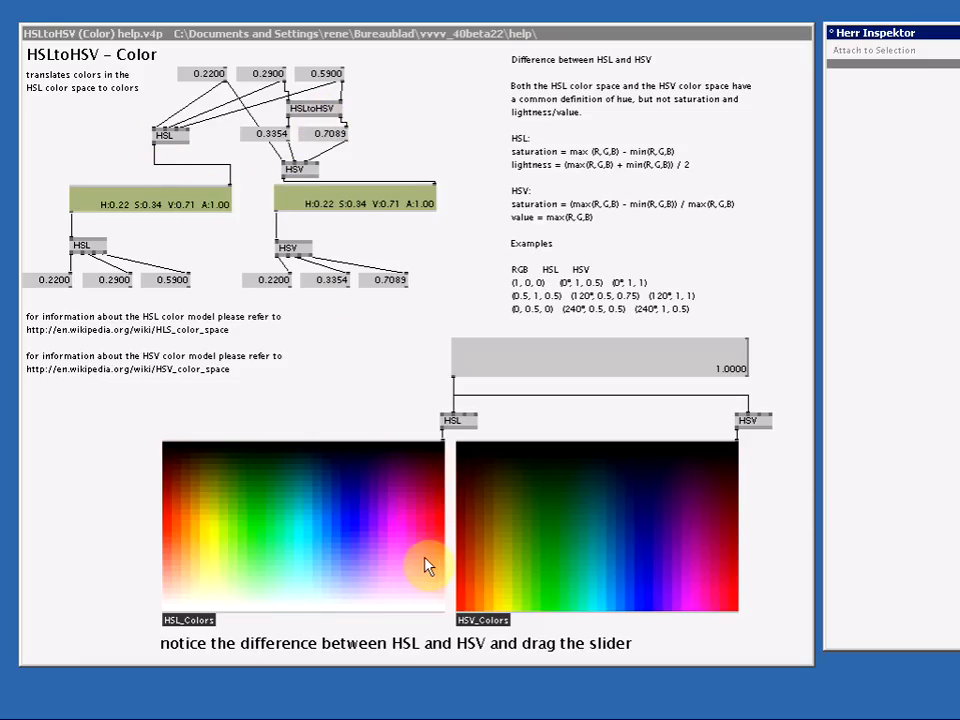
{"action": "mouse_move", "coordinate": [544, 516]}
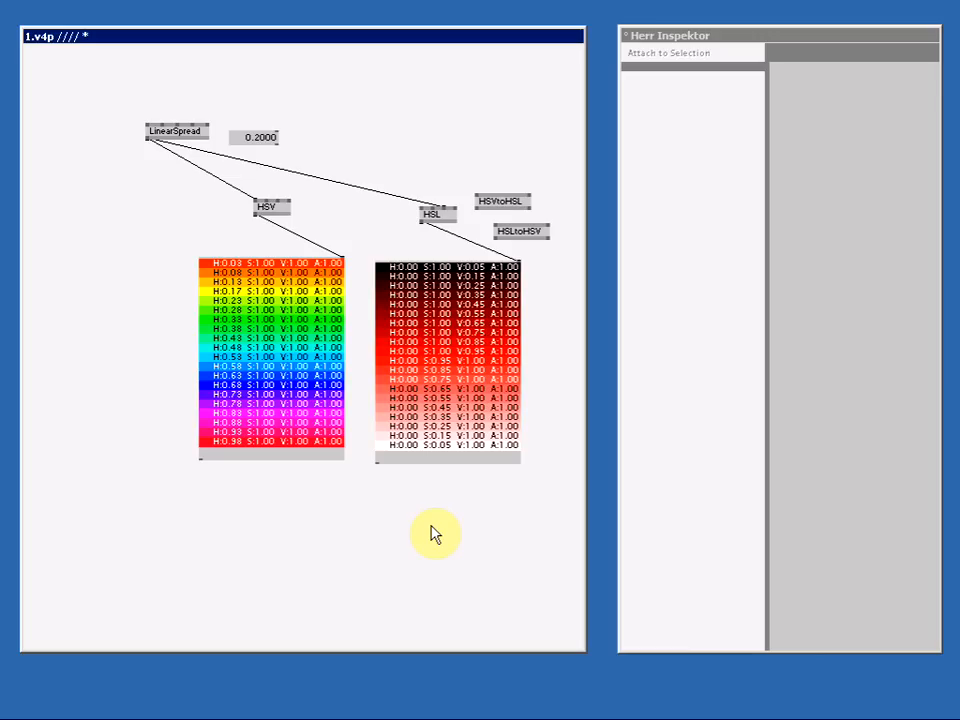
{"action": "mouse_move", "coordinate": [360, 540]}
{"action": "type", "text": "rgb"}
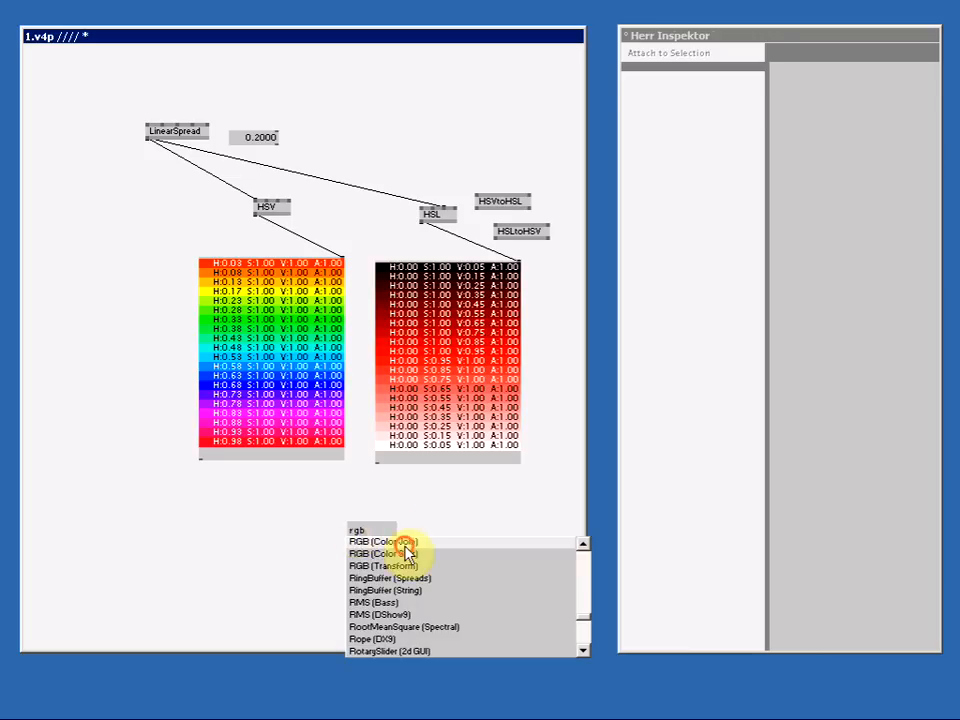
Add an RGB (Color Join) node below the two color boxes.
{"action": "left_click", "coordinate": [400, 554]}
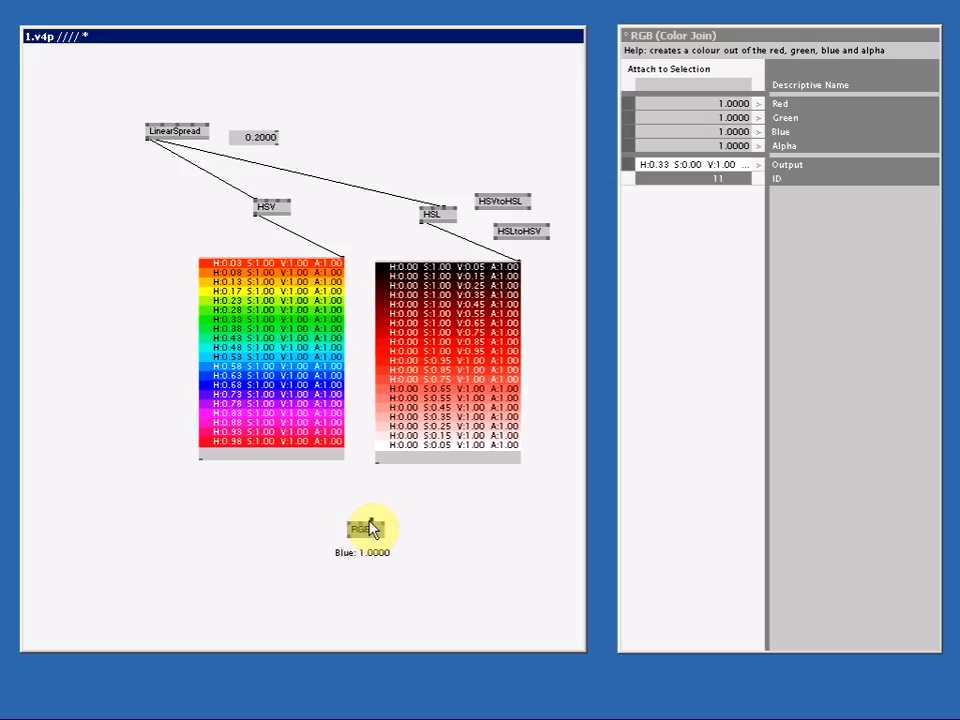
{"action": "mouse_move", "coordinate": [384, 528]}
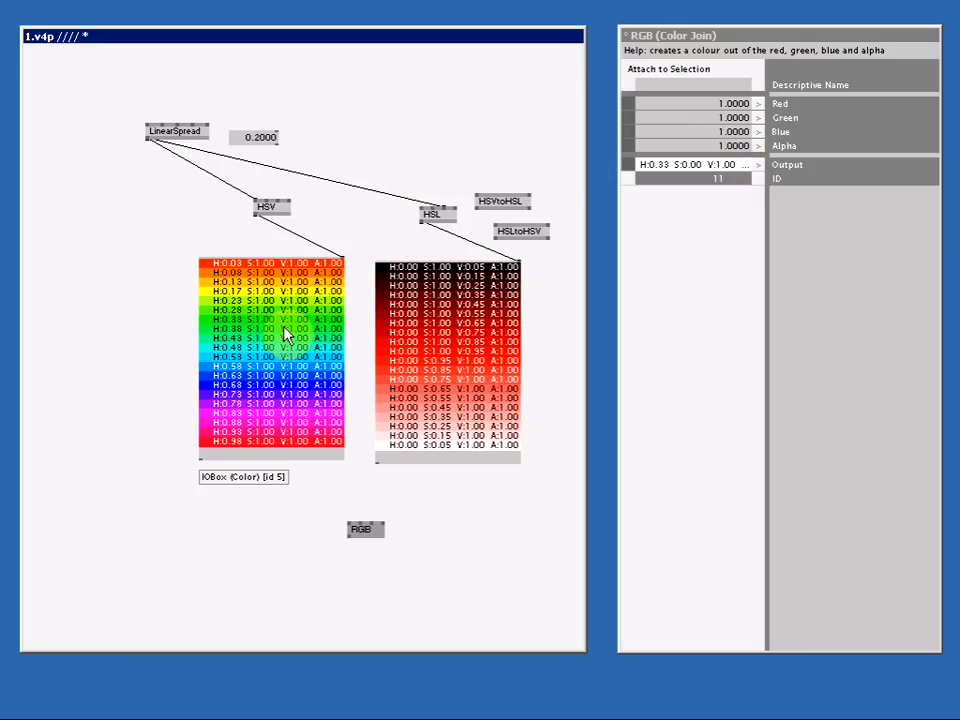
Show the RGB output in a new color box with LinearSpread driving the red input.
{"action": "left_click", "coordinate": [290, 338]}
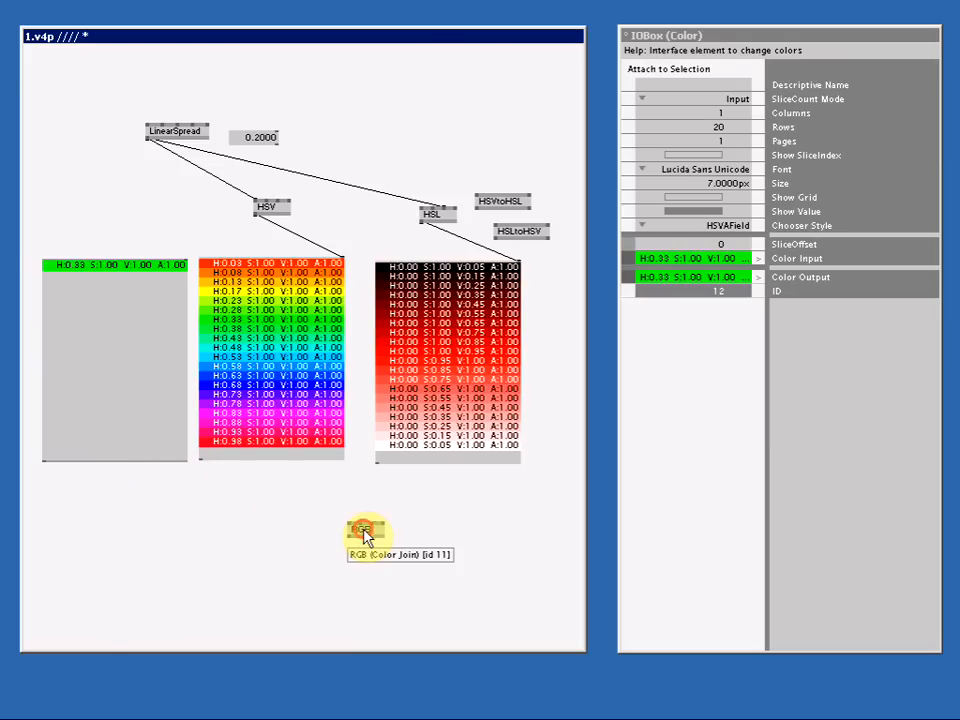
{"action": "left_click_drag", "start_coordinate": [364, 530], "coordinate": [142, 216]}
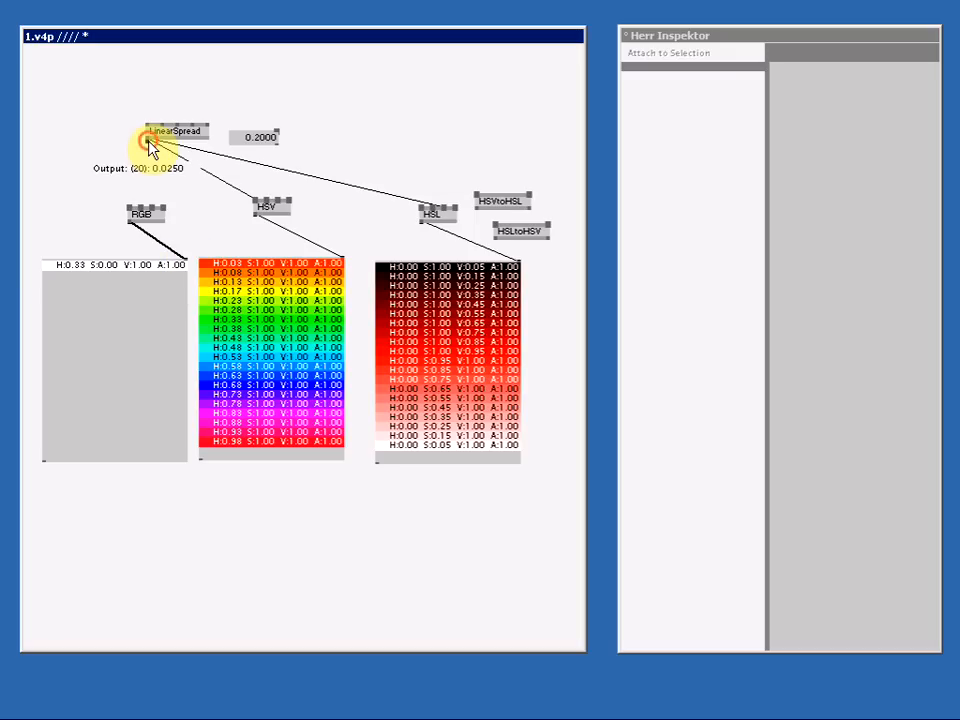
{"action": "left_click", "coordinate": [140, 216]}
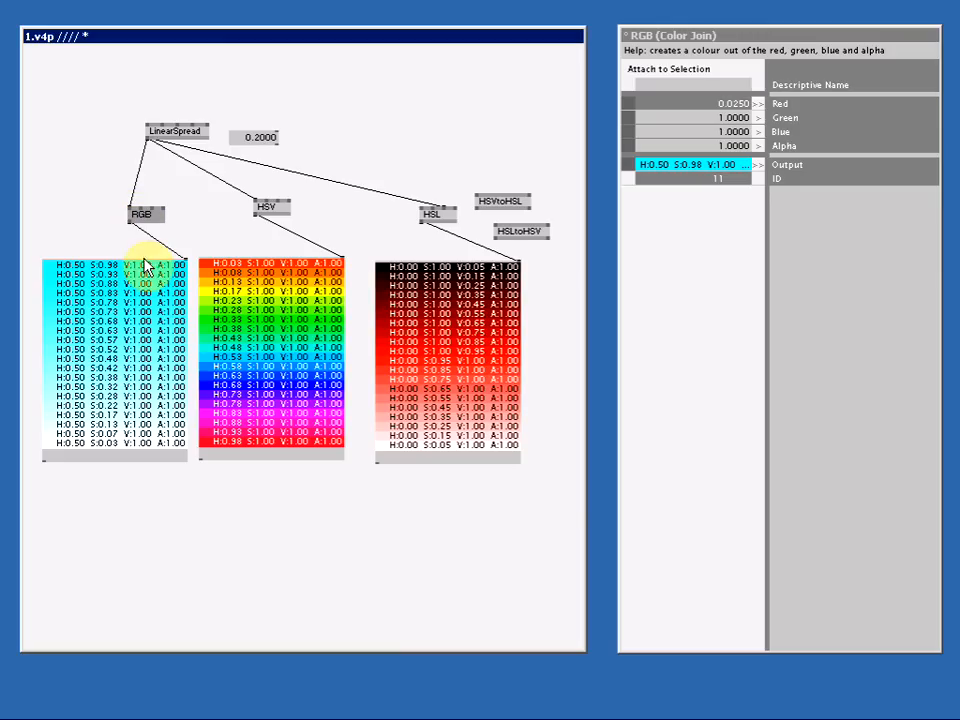
{"action": "mouse_move", "coordinate": [132, 300]}
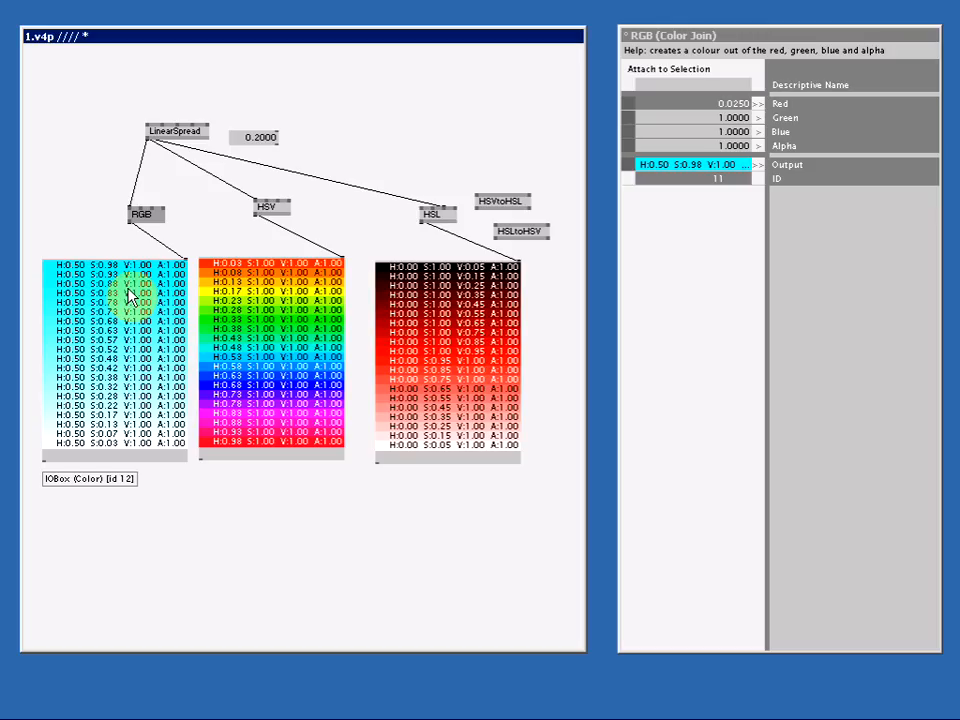
{"action": "mouse_move", "coordinate": [168, 120]}
{"action": "type", "text": "rever"}
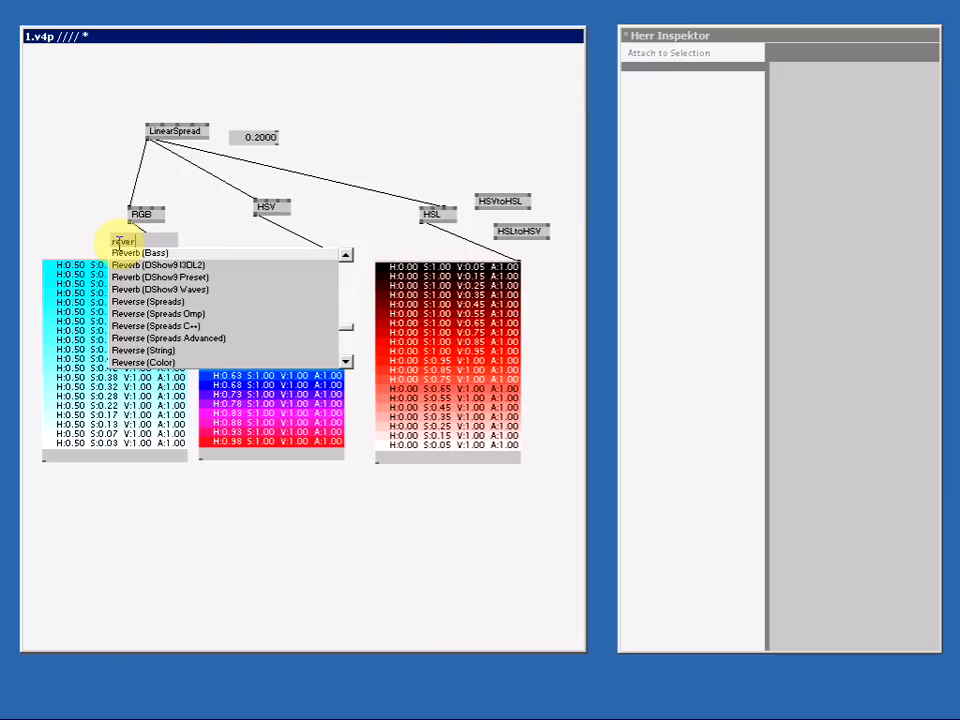
Insert a Reverse (Color) node so the gradient runs white to cyan.
{"action": "left_click", "coordinate": [142, 360]}
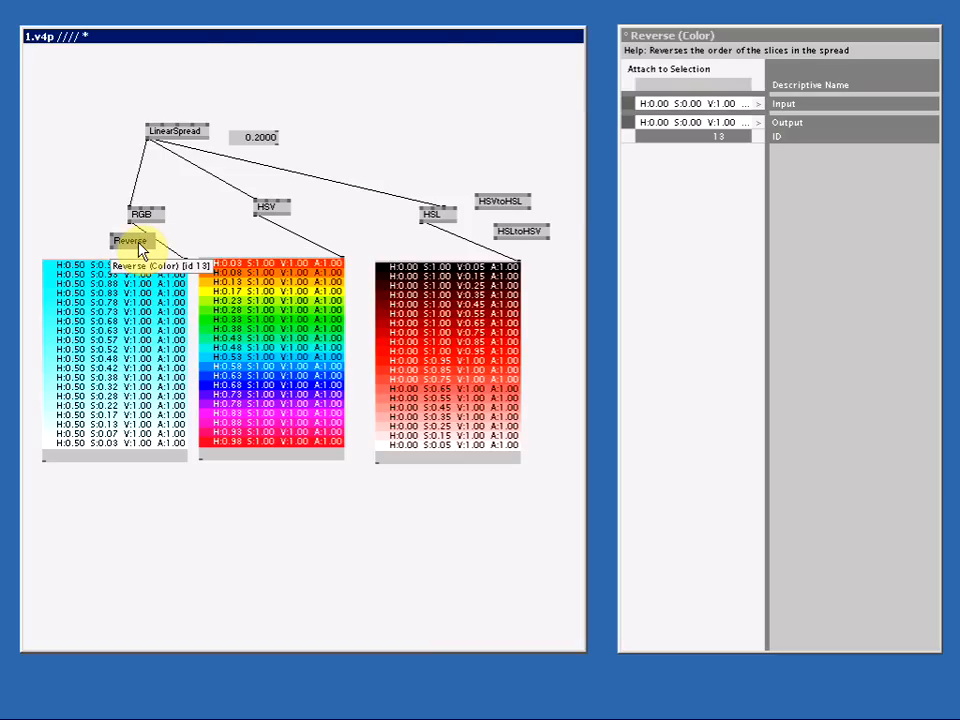
{"action": "mouse_move", "coordinate": [144, 216]}
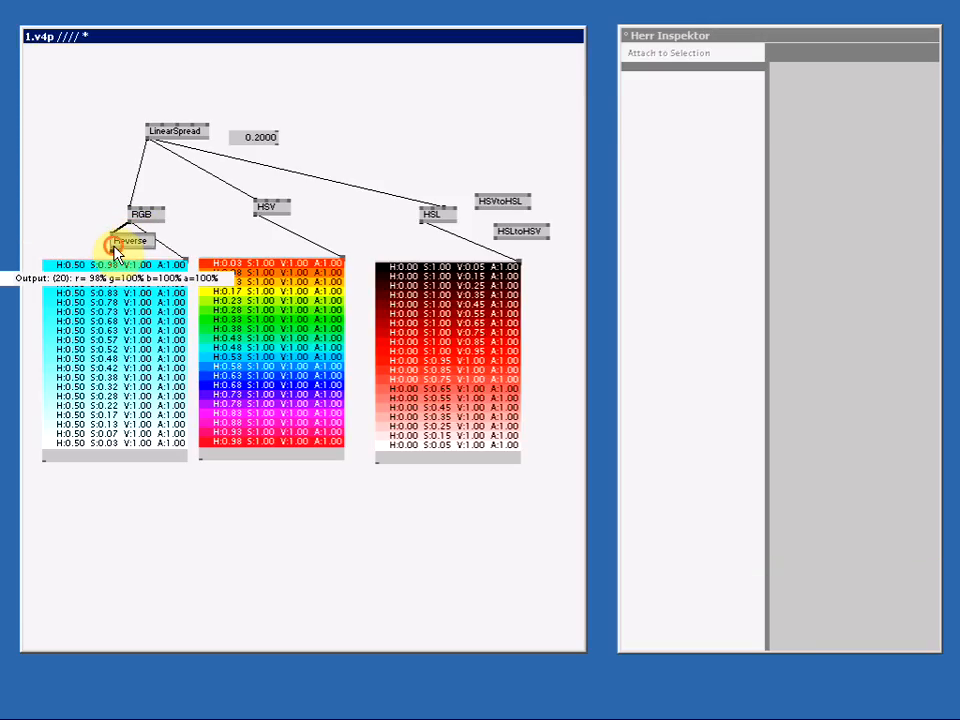
{"action": "left_click", "coordinate": [130, 240]}
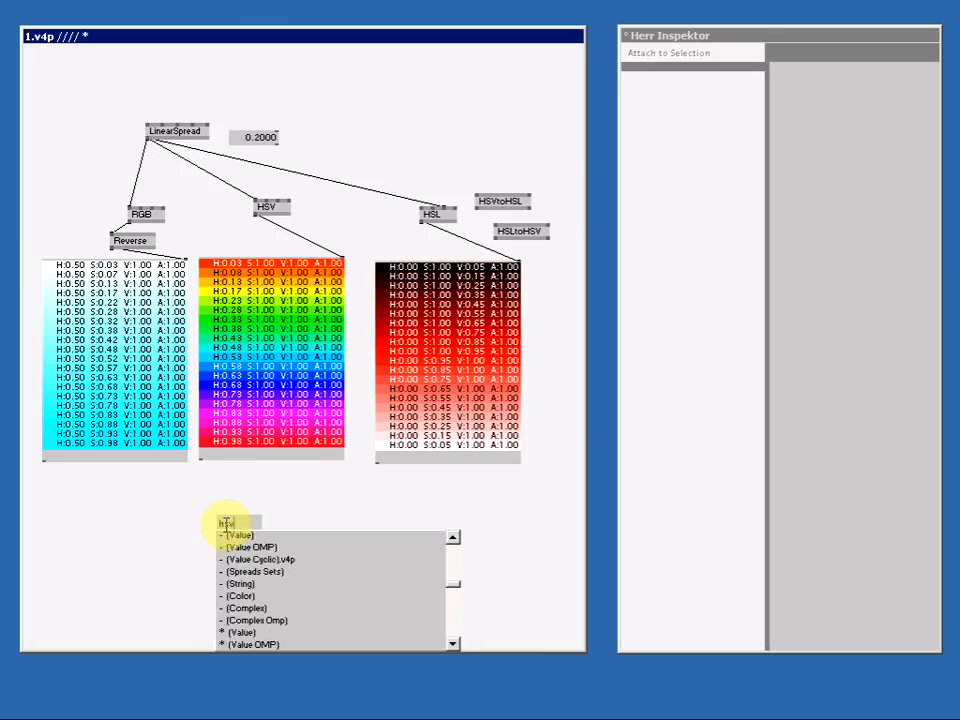
Drive a new HSV node's hue with an LFO into a single color box and shift LinearSpread's phase.
{"action": "left_click", "coordinate": [230, 524]}
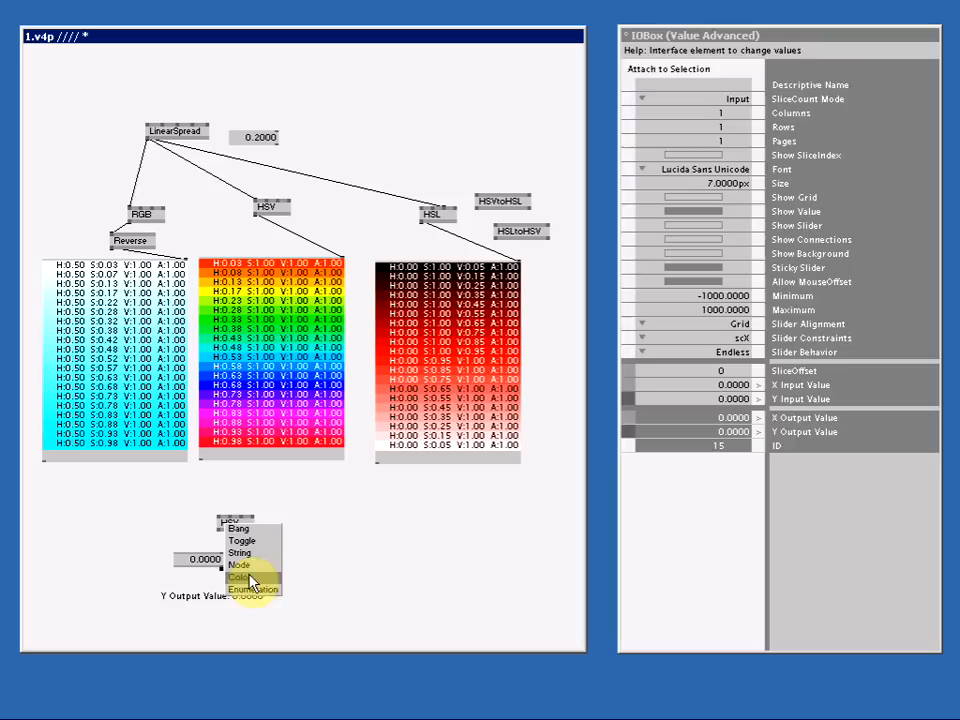
{"action": "left_click", "coordinate": [240, 578]}
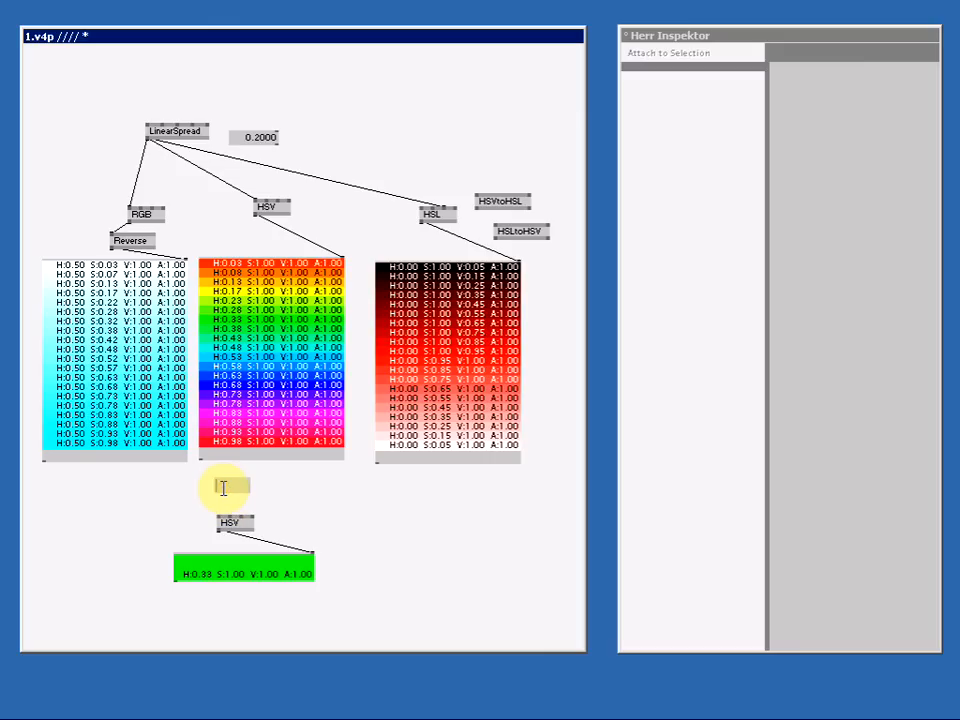
{"action": "left_click", "coordinate": [236, 504]}
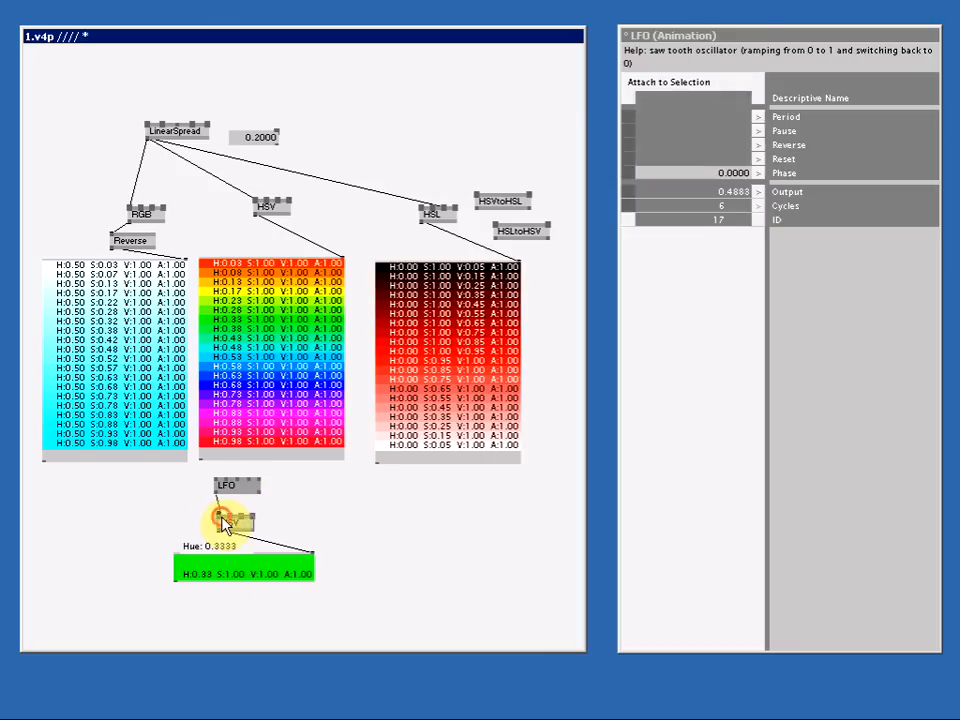
{"action": "left_click", "coordinate": [232, 516]}
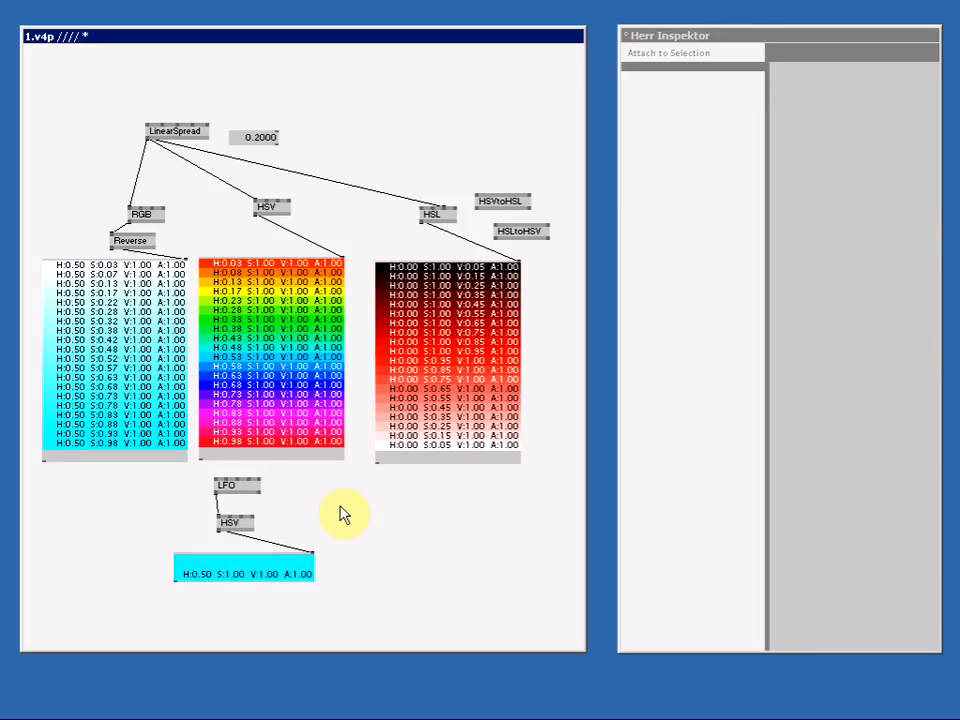
{"action": "left_click", "coordinate": [228, 486]}
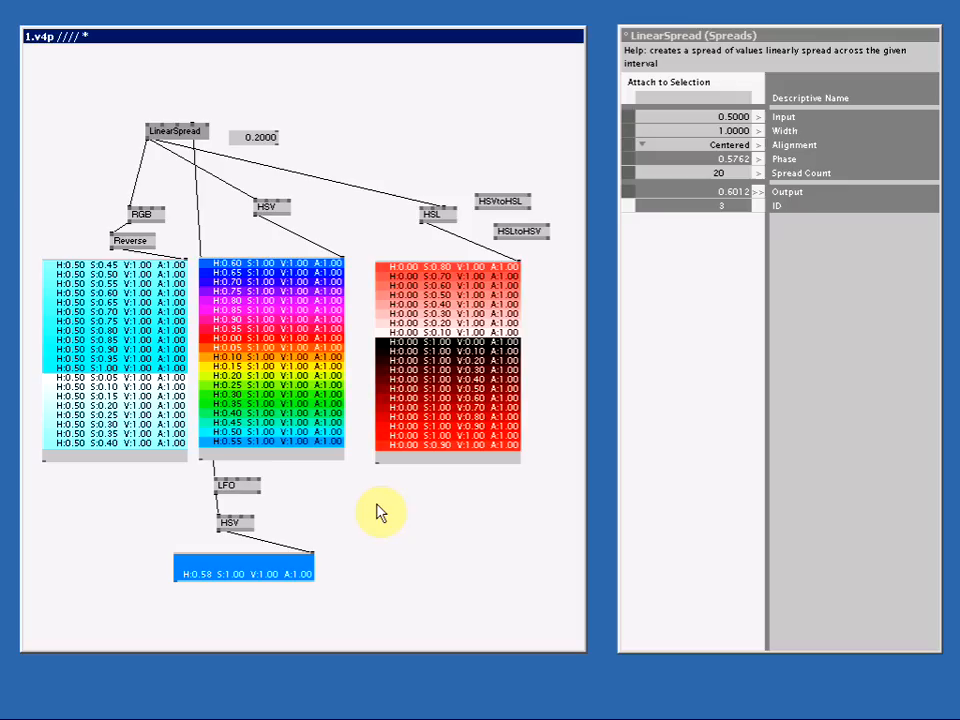
{"action": "mouse_move", "coordinate": [396, 524]}
{"action": "type", "text": "h"}
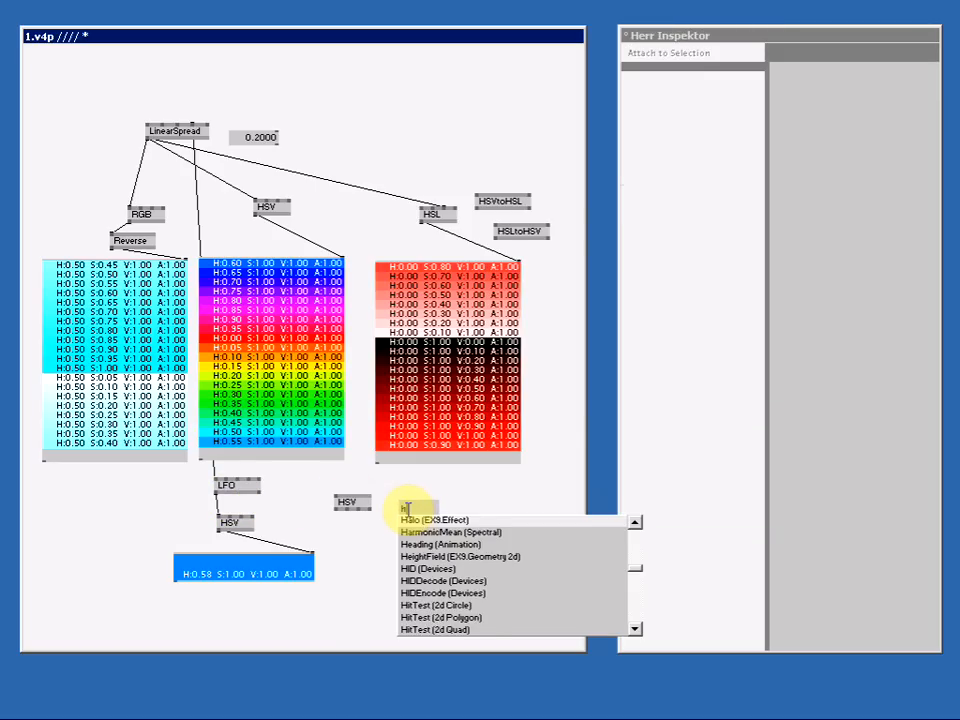
Add HSV and RGB color split nodes and feed them the reversed cyan colors.
{"action": "left_click", "coordinate": [414, 508]}
{"action": "type", "text": "rgb"}
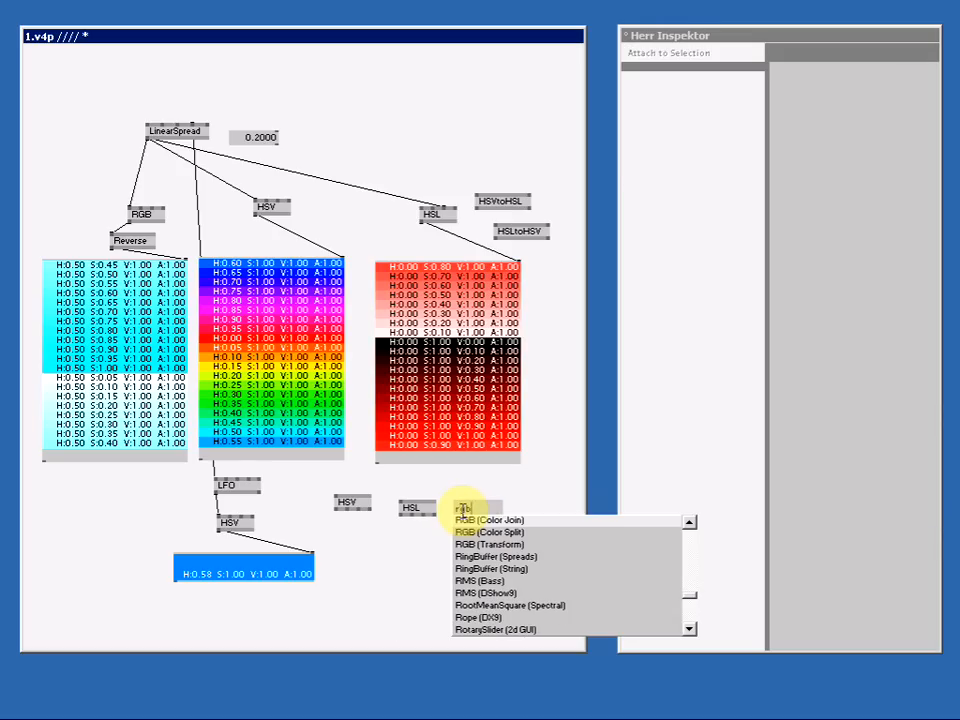
{"action": "left_click", "coordinate": [490, 532]}
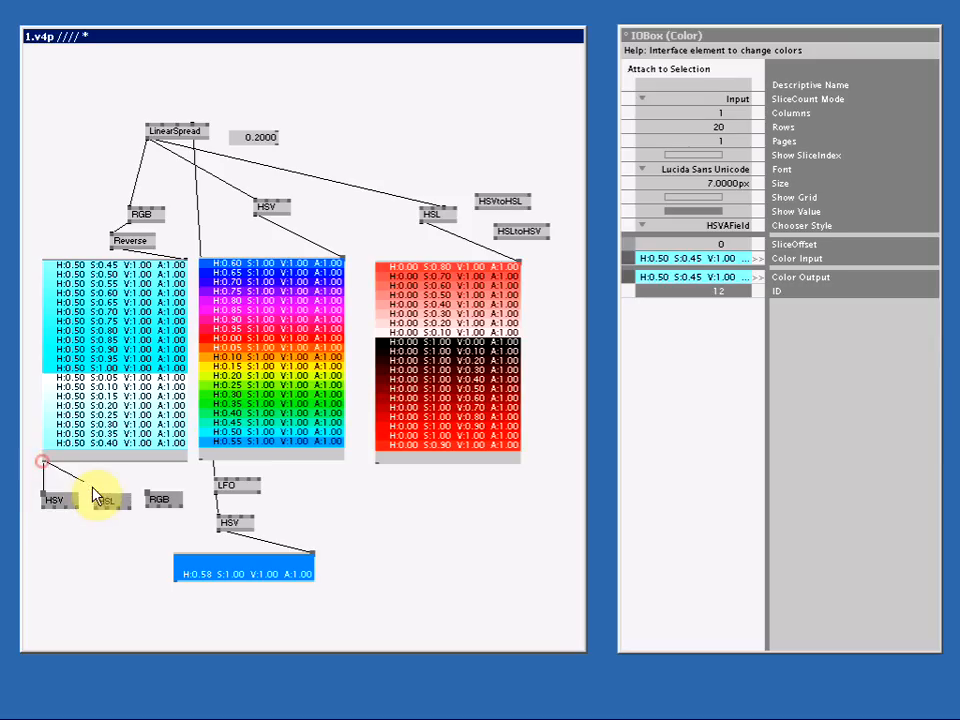
{"action": "left_click", "coordinate": [160, 500]}
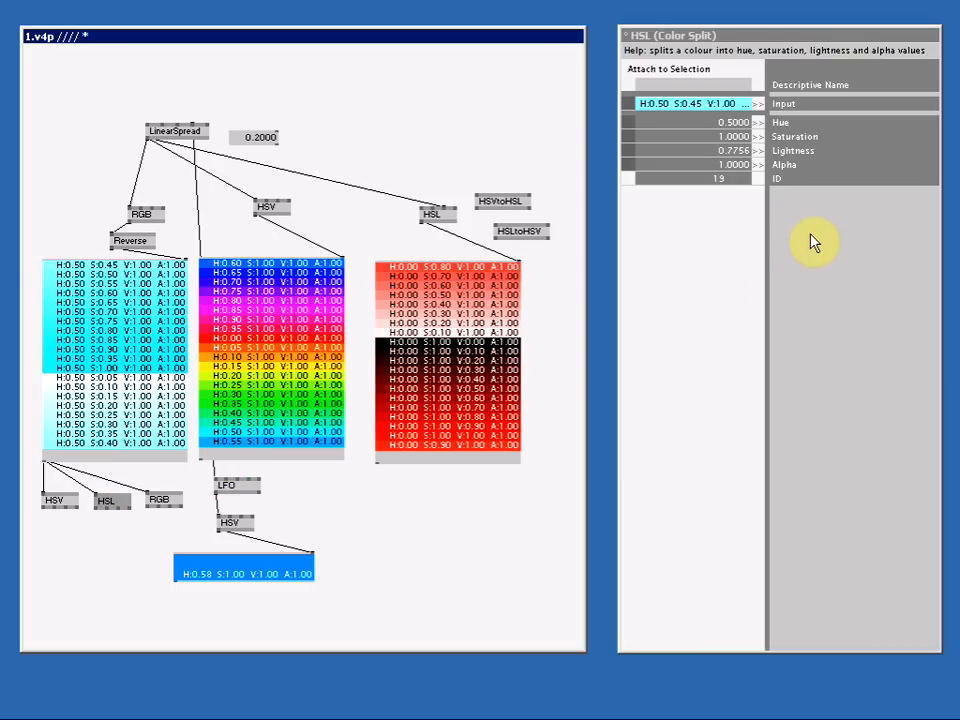
{"action": "mouse_move", "coordinate": [764, 122]}
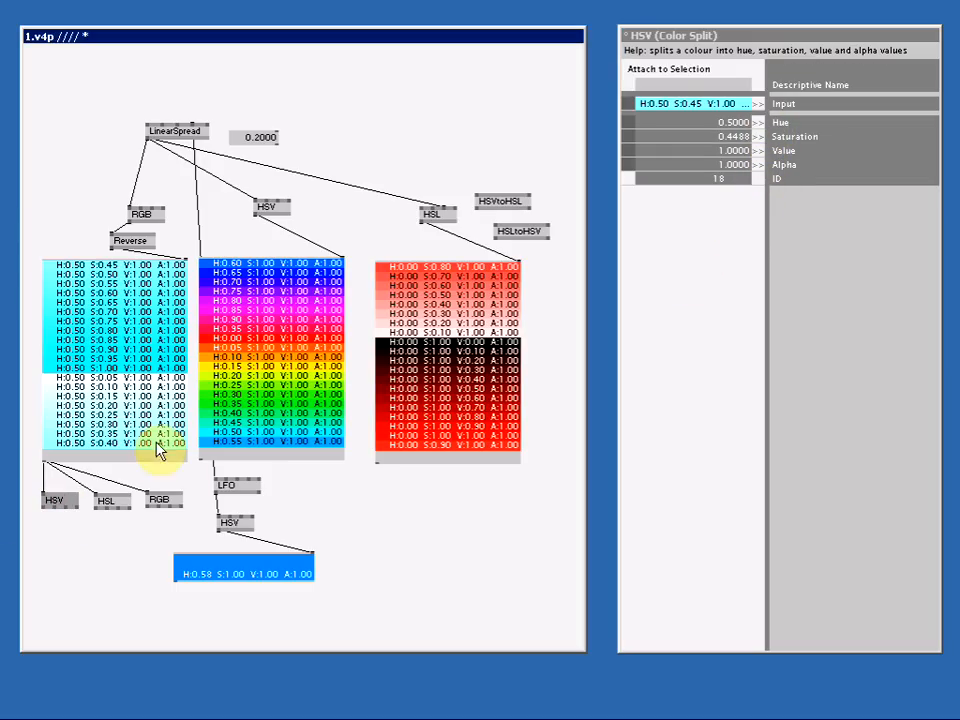
{"action": "mouse_move", "coordinate": [288, 216]}
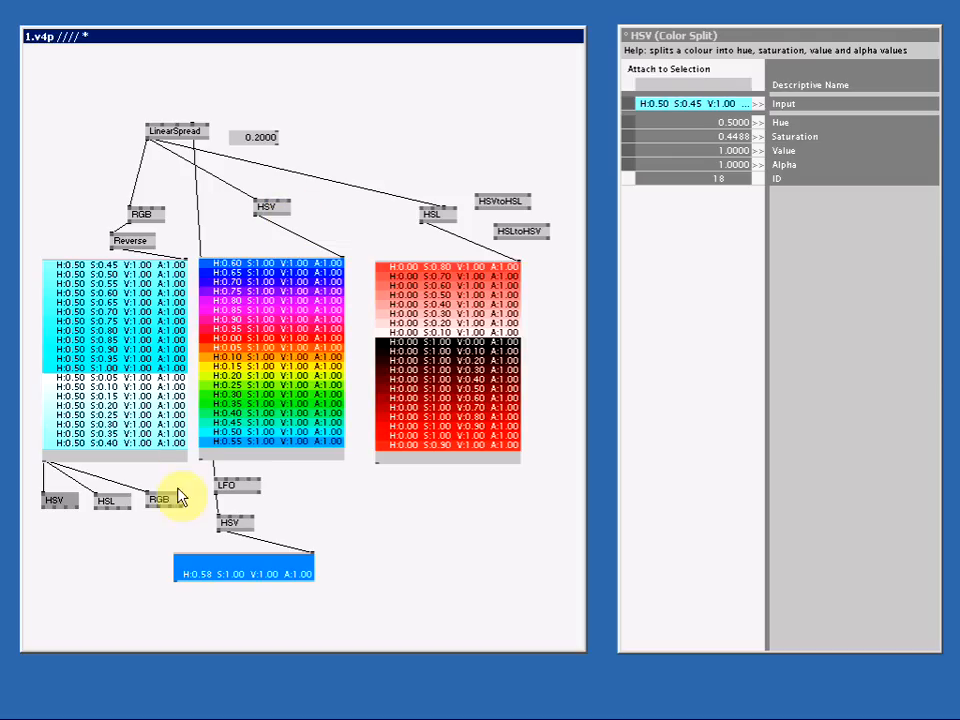
{"action": "mouse_move", "coordinate": [110, 240]}
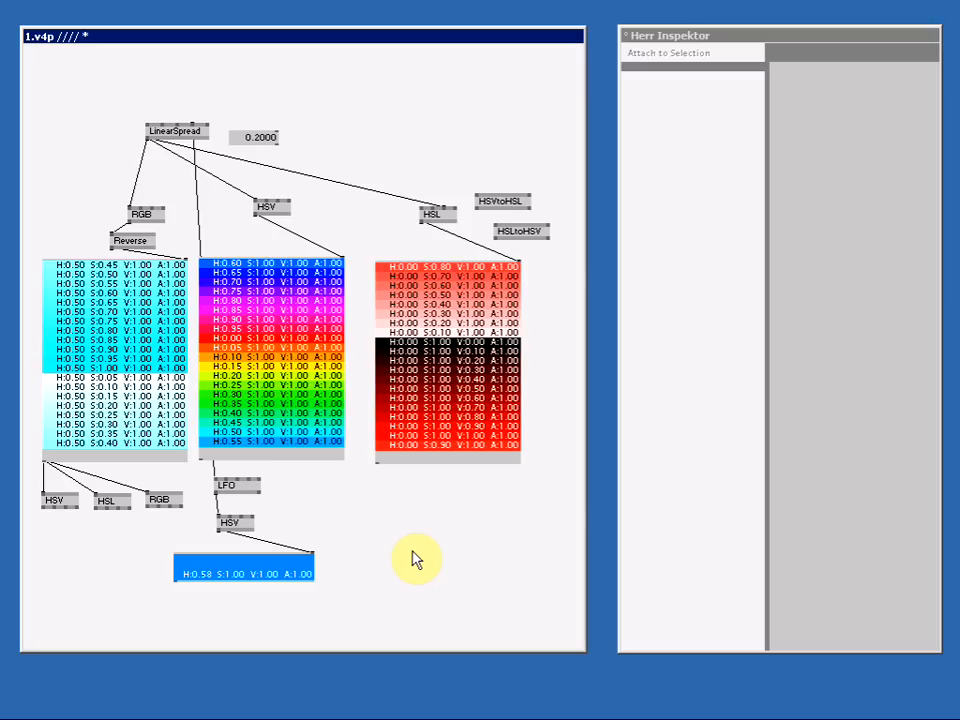
{"action": "mouse_move", "coordinate": [308, 220]}
{"action": "type", "text": "h"}
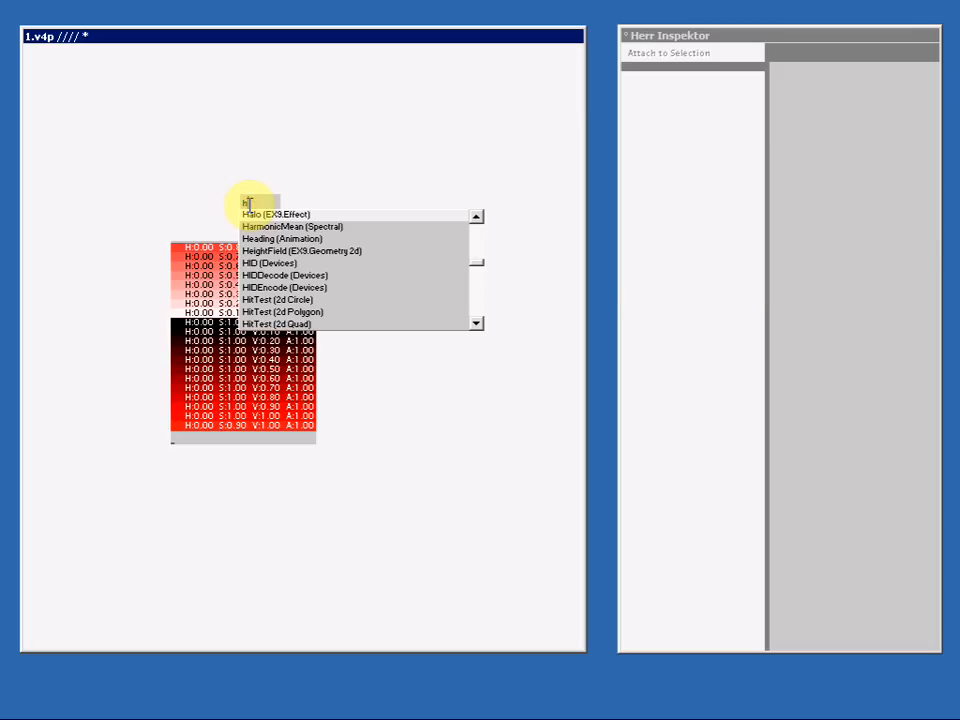
Add an HSV (Color Join) node in empty patch space feeding a color box.
{"action": "type", "text": "sv"}
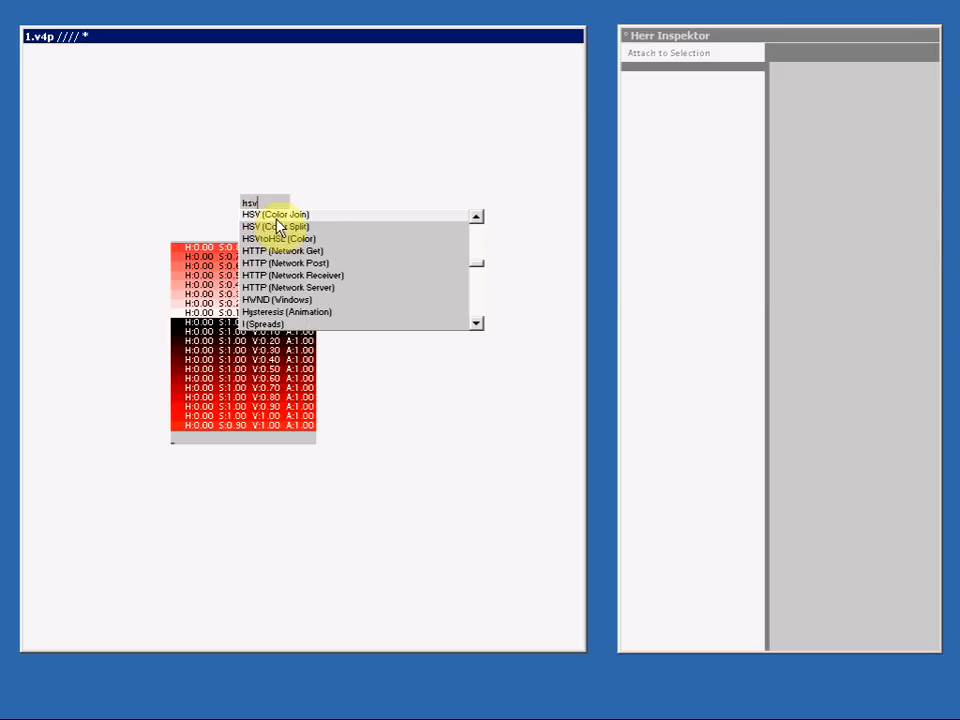
{"action": "left_click", "coordinate": [268, 226]}
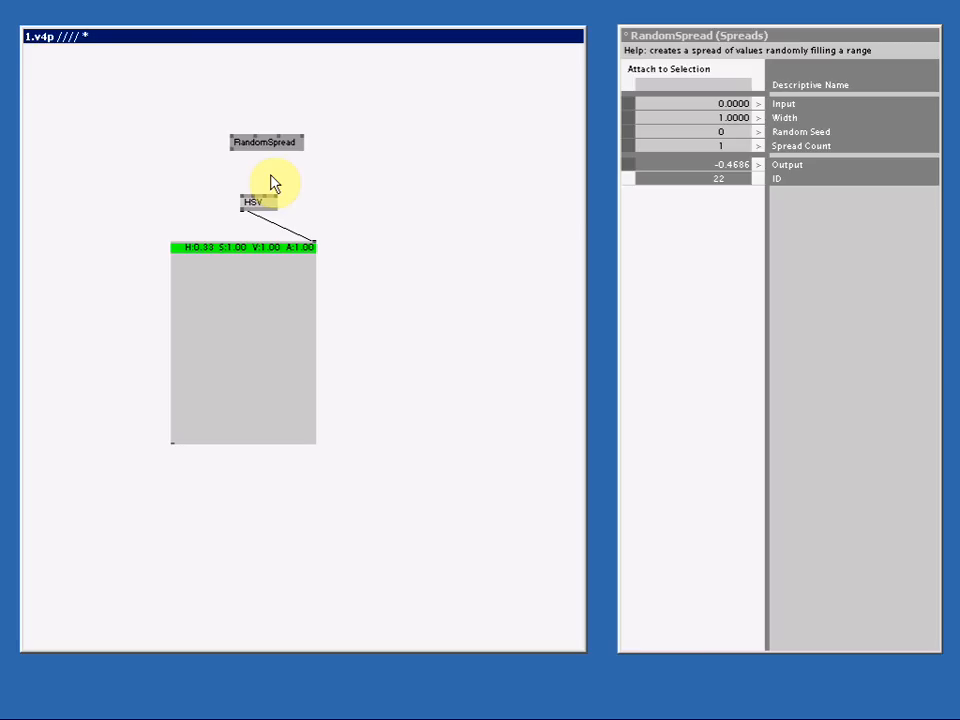
{"action": "mouse_move", "coordinate": [232, 142]}
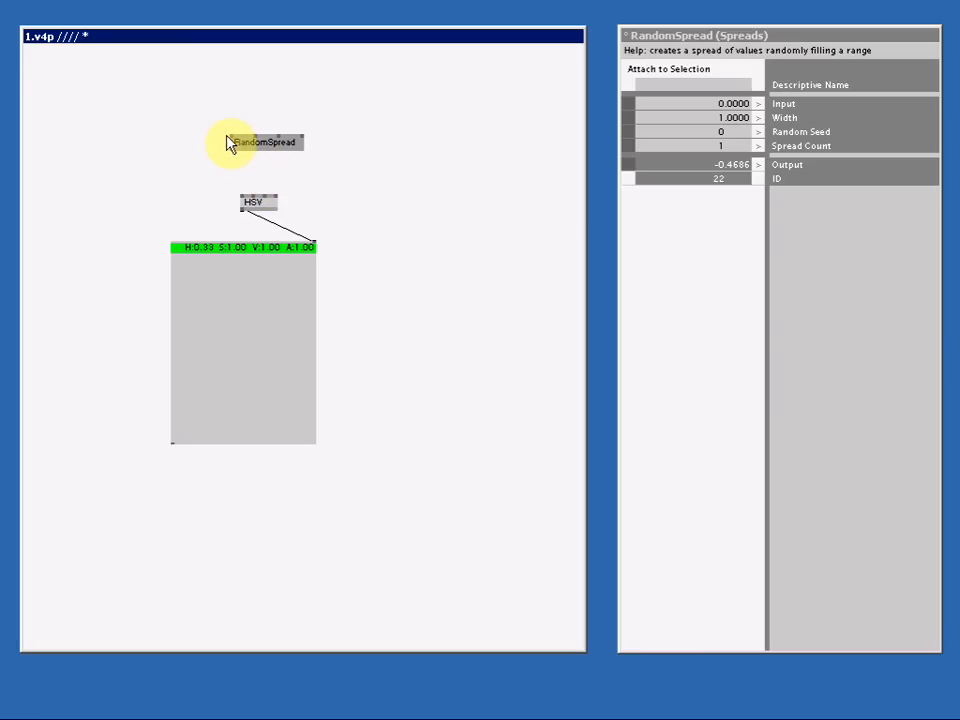
{"action": "mouse_move", "coordinate": [256, 140]}
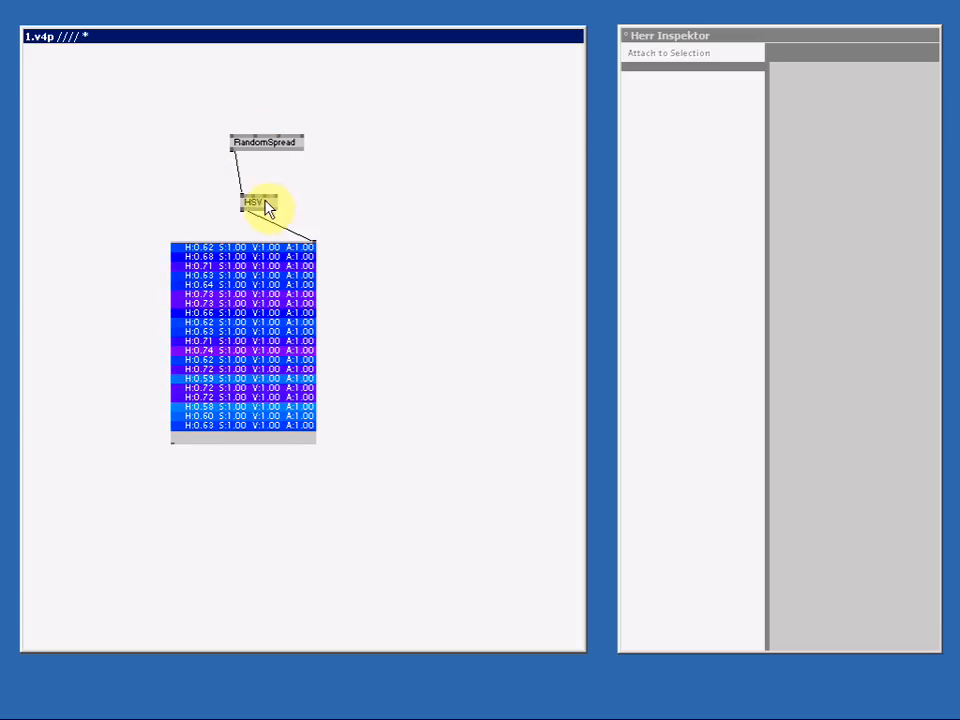
Review the RandomSpread settings: Input 0.64, Width 0.18, Seed 72, Spread Count 20.
{"action": "left_click", "coordinate": [264, 142]}
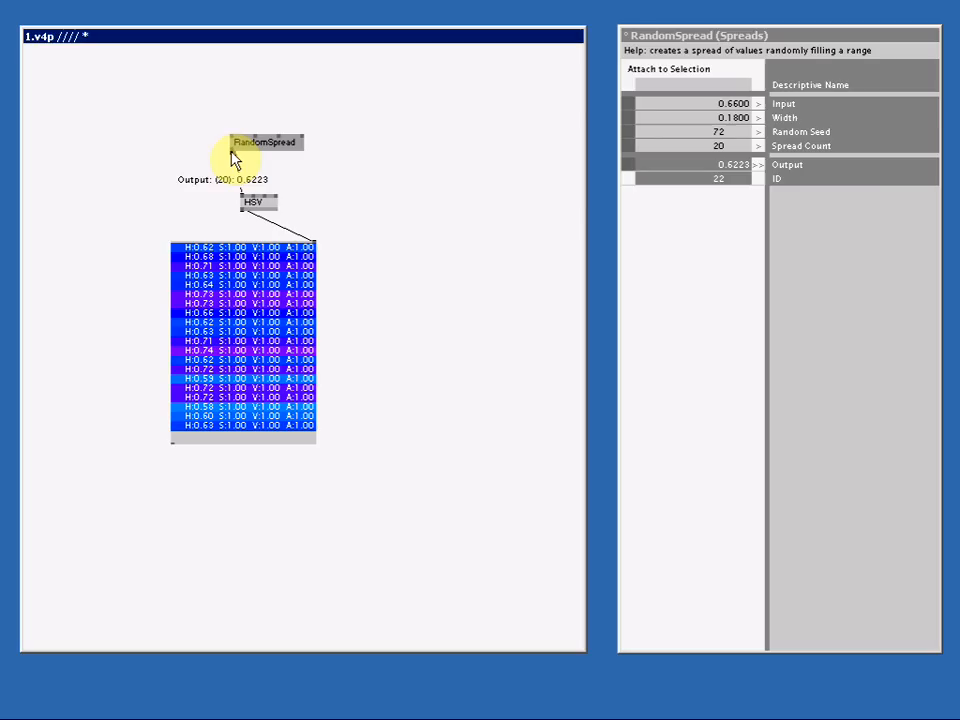